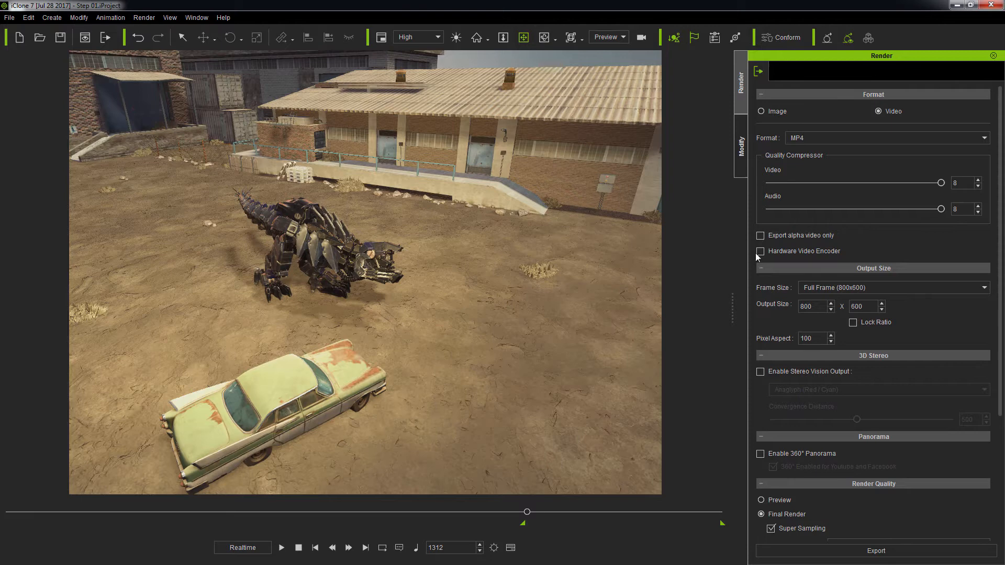
Pick the HD 720p (1280x720) preset from the render Frame Size list
click(987, 287)
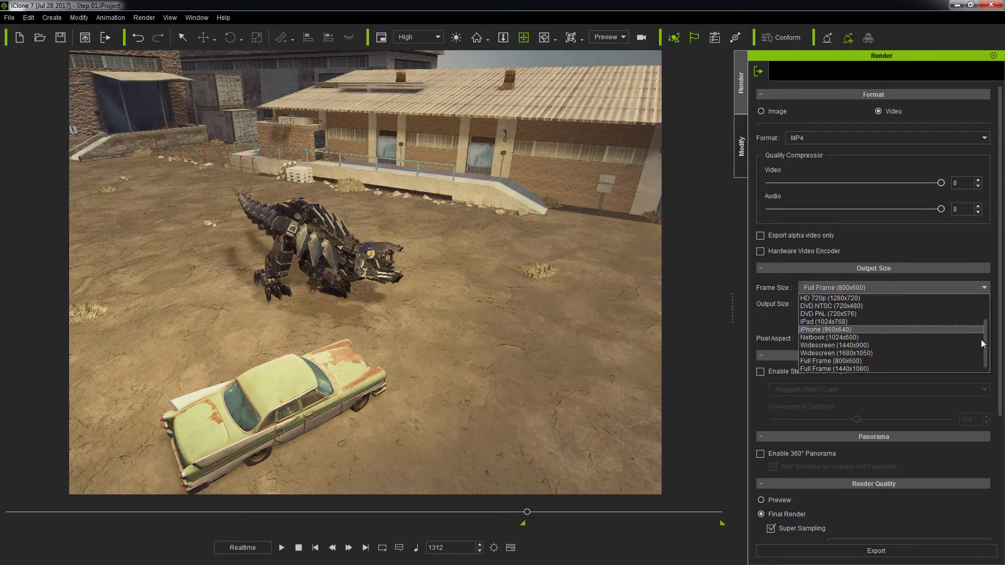
scroll(up, 3)
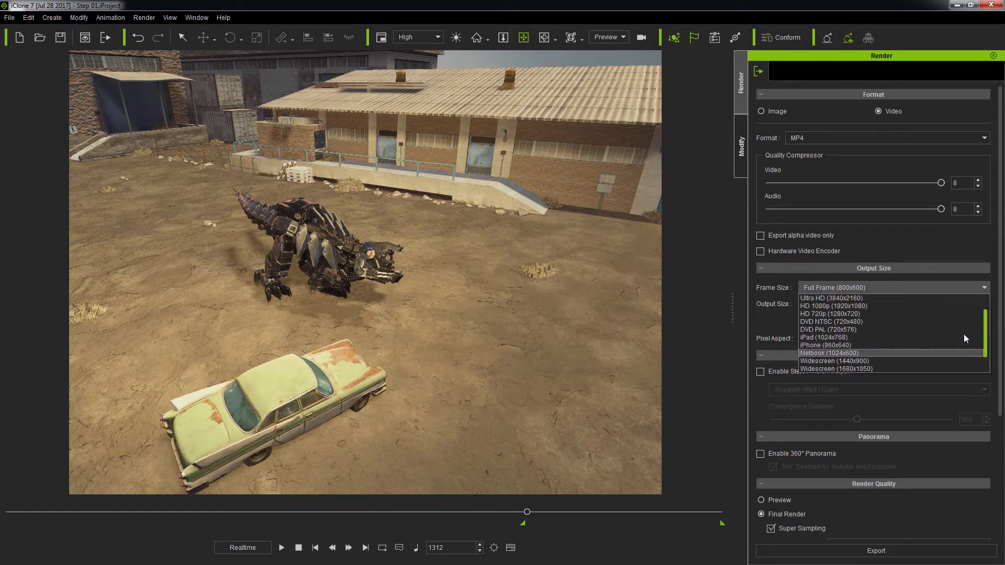
click(832, 313)
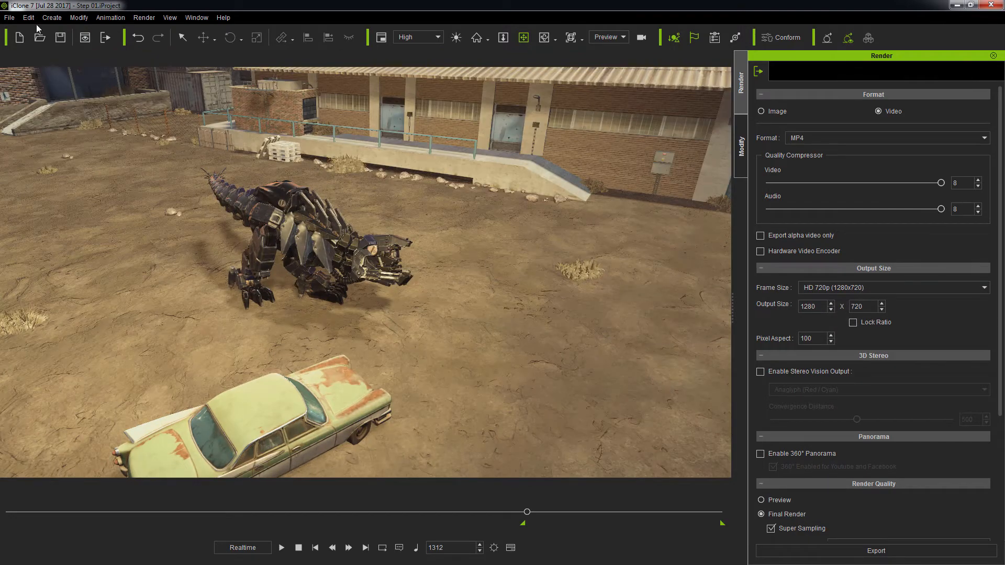
Tick Show Camera Ratio under Display in Edit > Preference
click(28, 18)
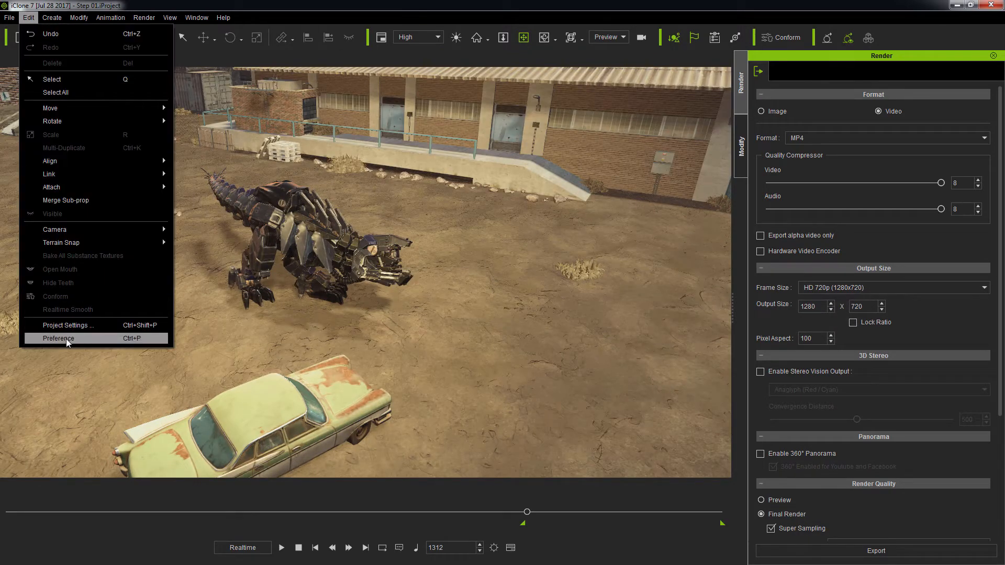
click(57, 339)
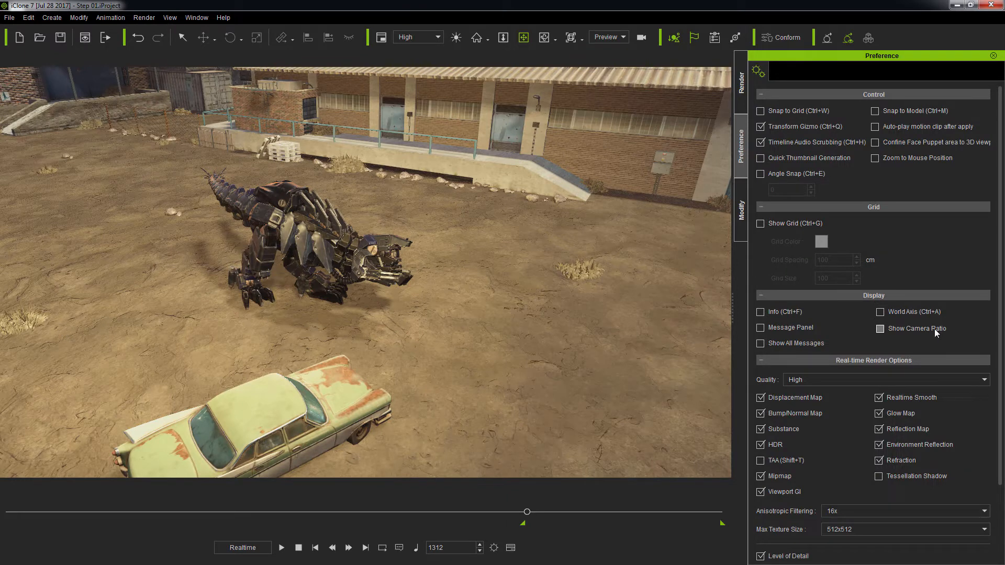
click(878, 328)
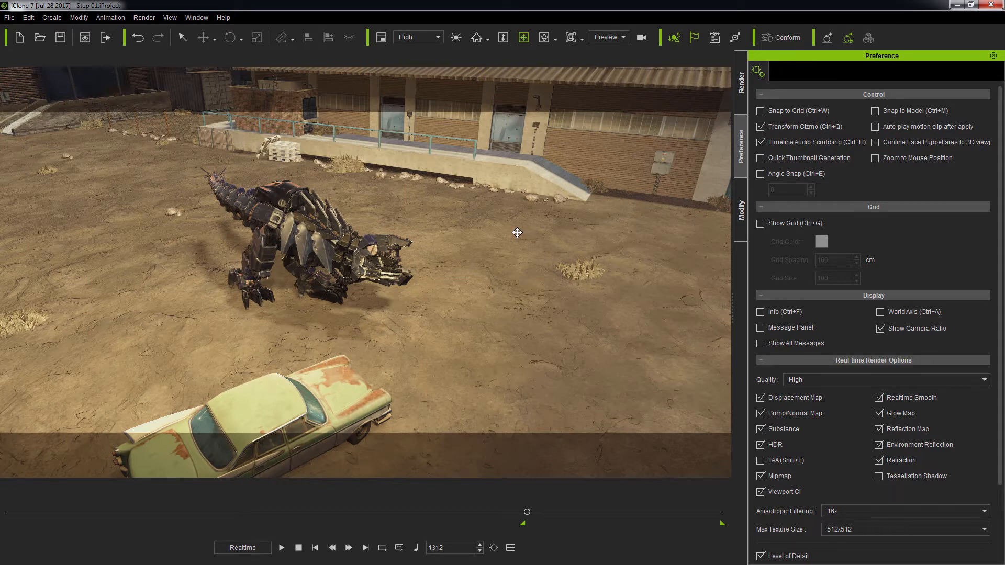
mouse_move(430, 91)
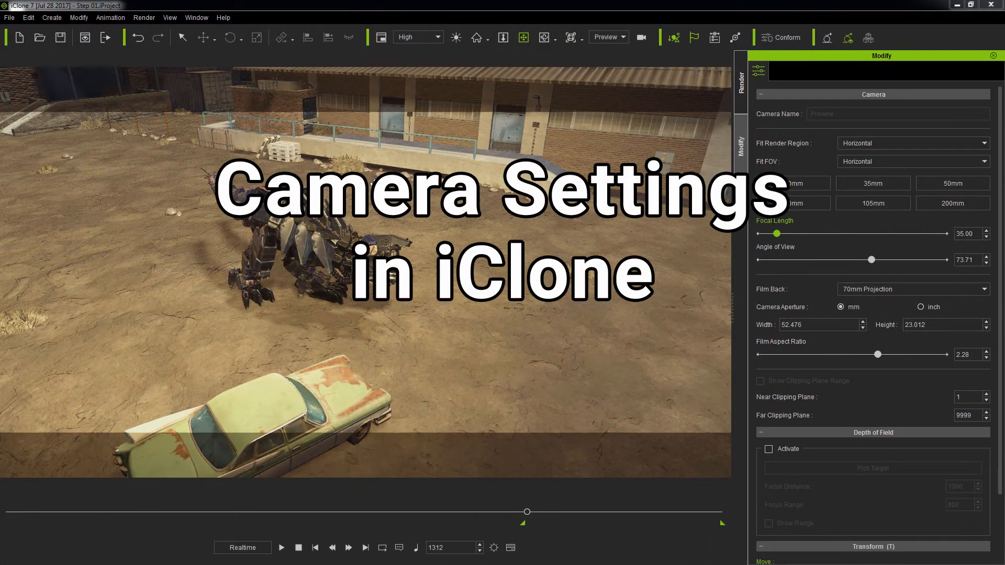
mouse_move(97, 83)
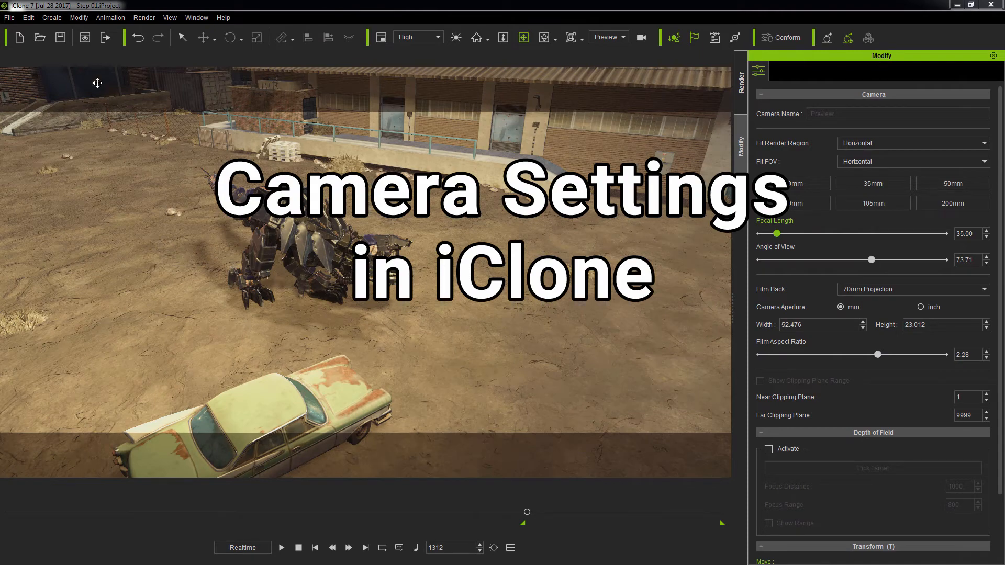
Create a new camera, make it the viewport camera, and name it 'Render Camera'
click(52, 17)
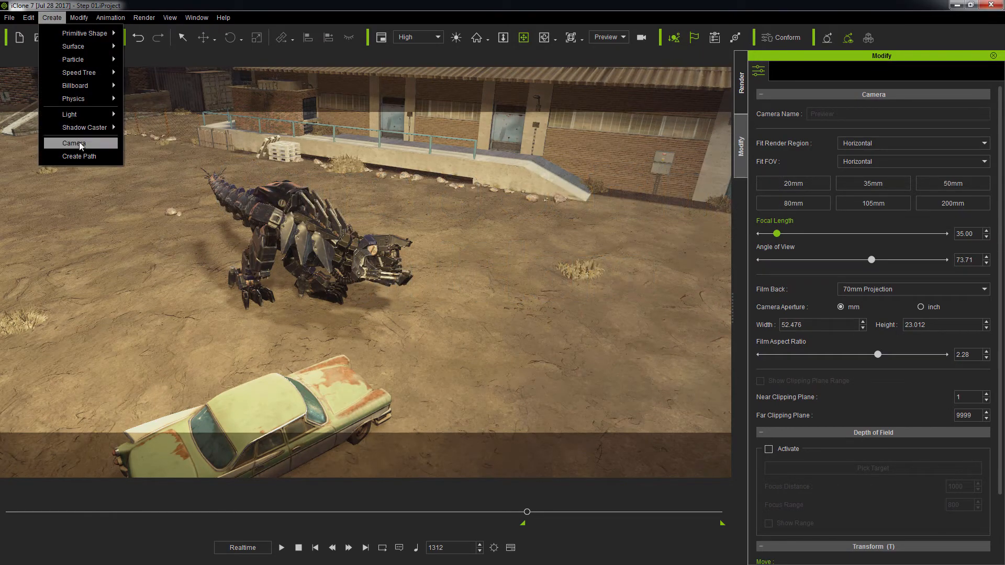
click(73, 143)
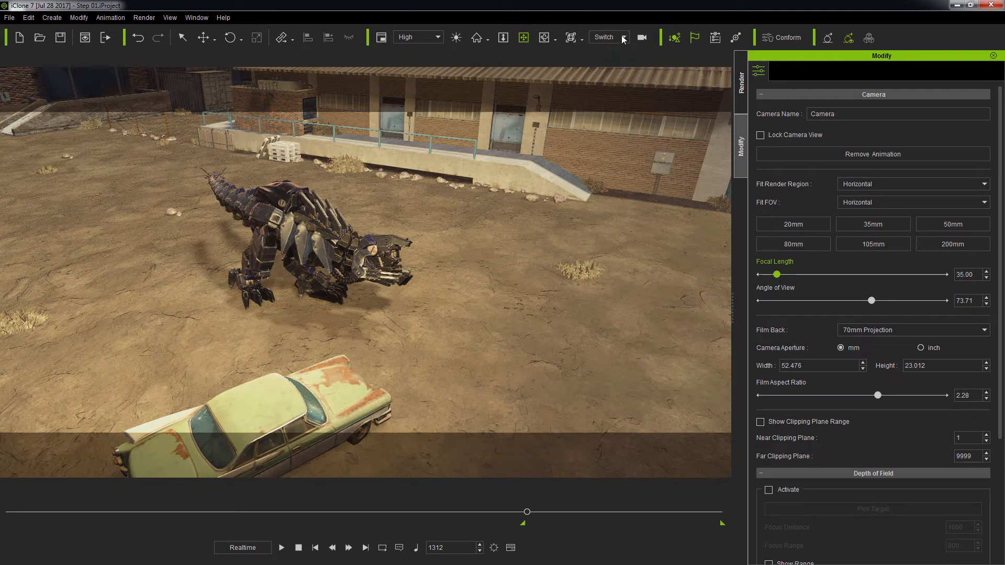
click(605, 37)
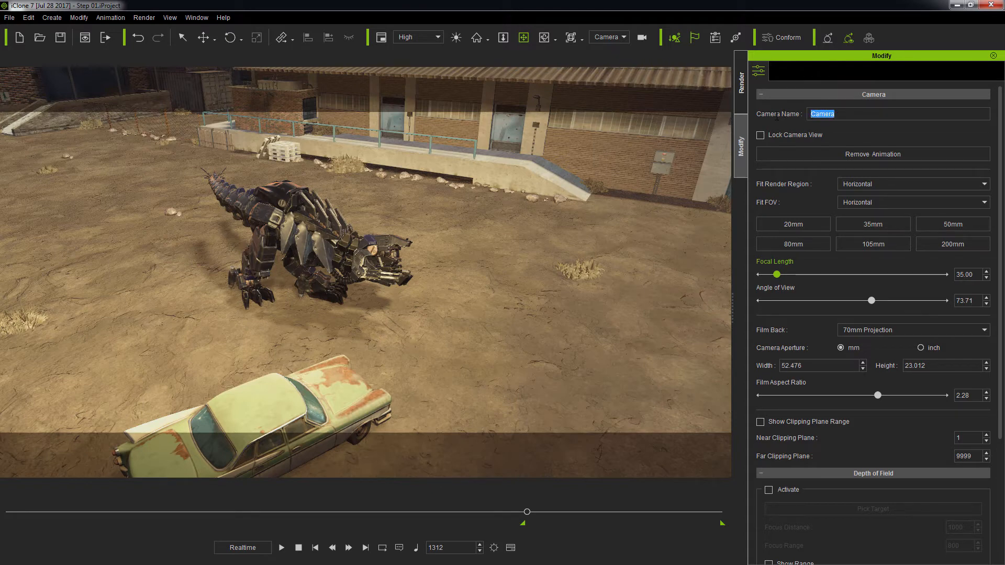
text(Render)
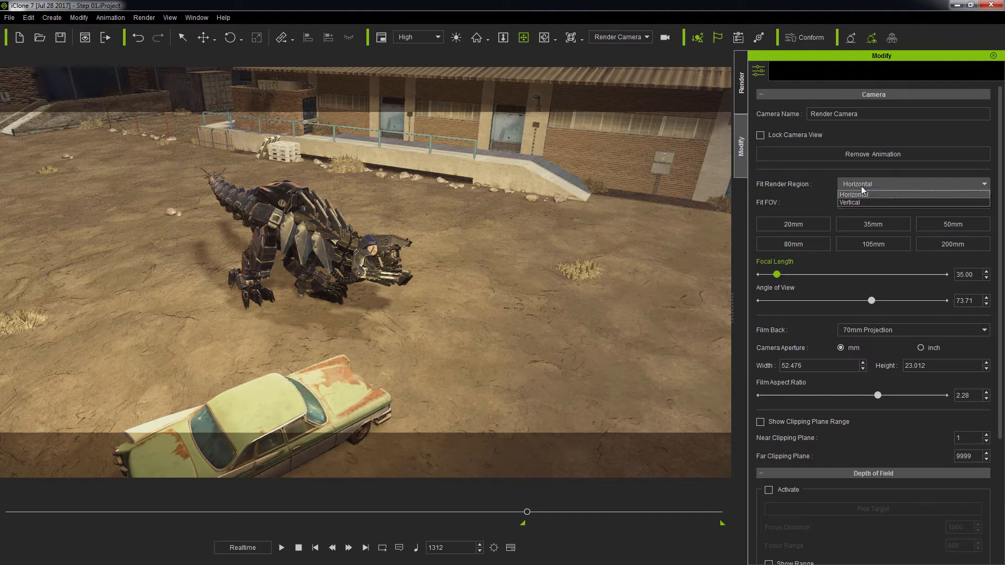
click(848, 194)
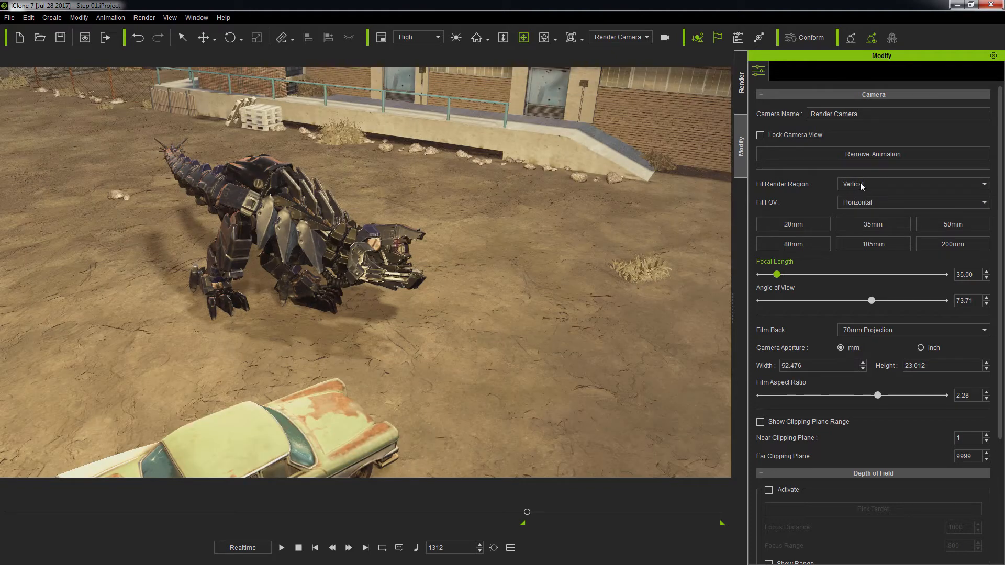
click(910, 183)
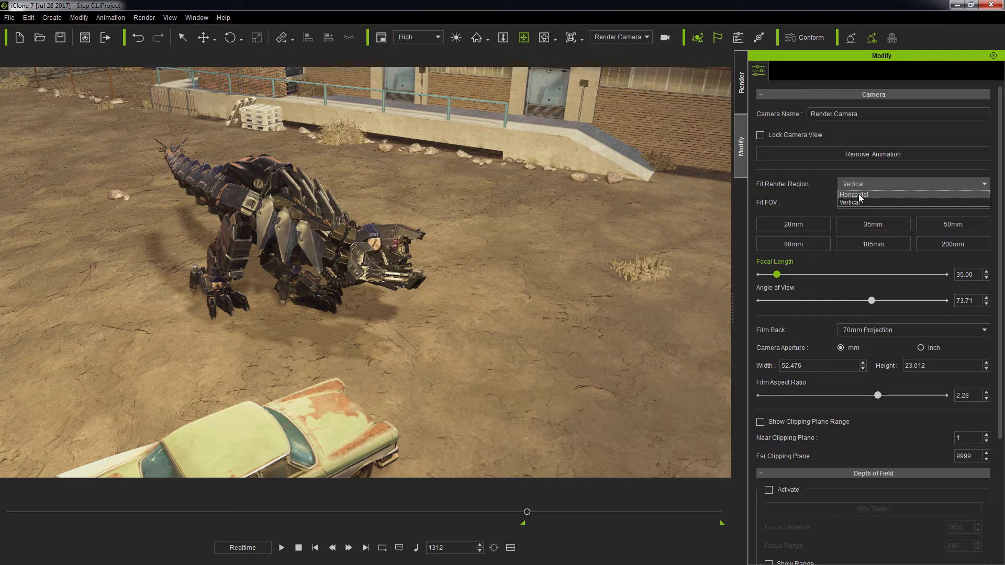
click(852, 194)
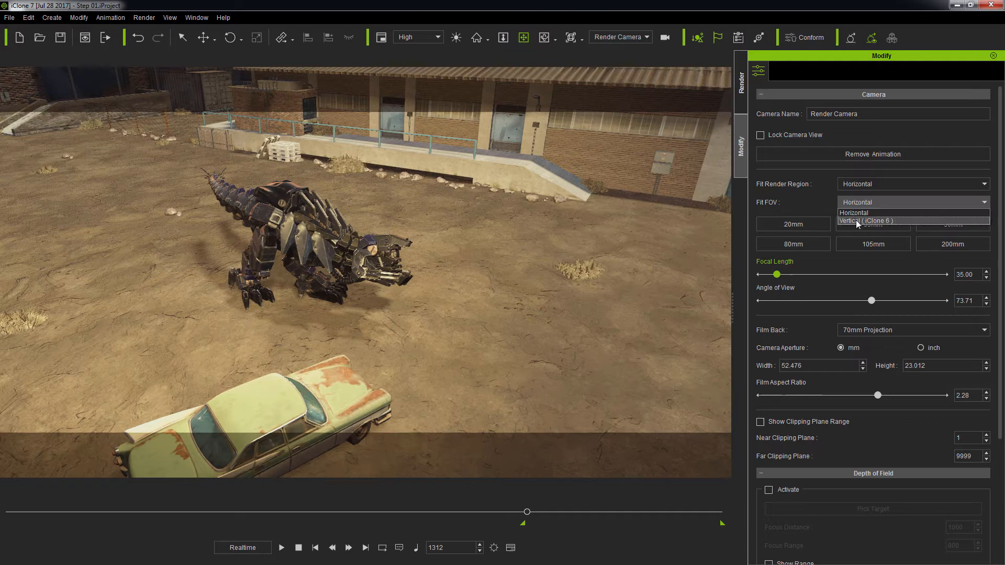
click(865, 220)
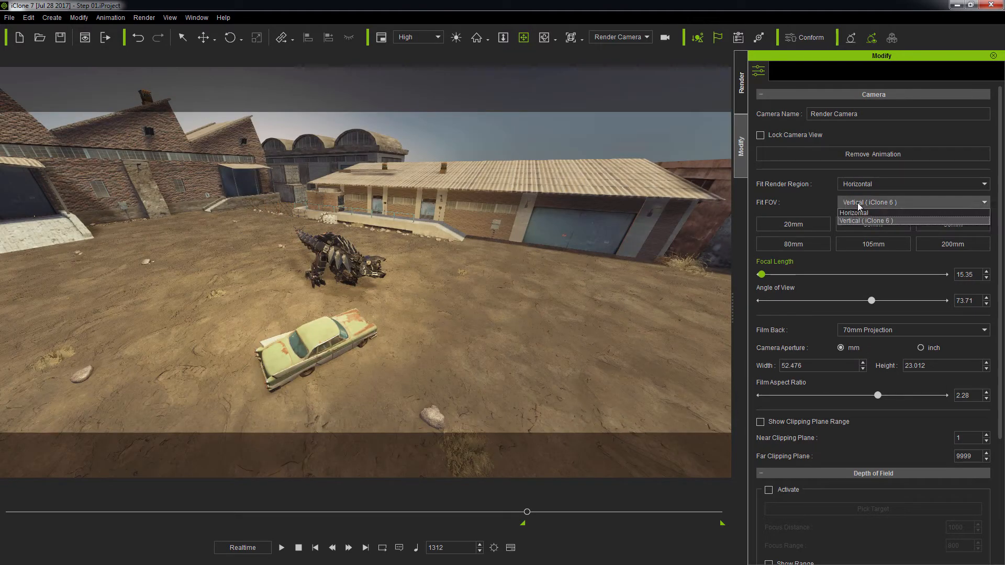
mouse_move(852, 212)
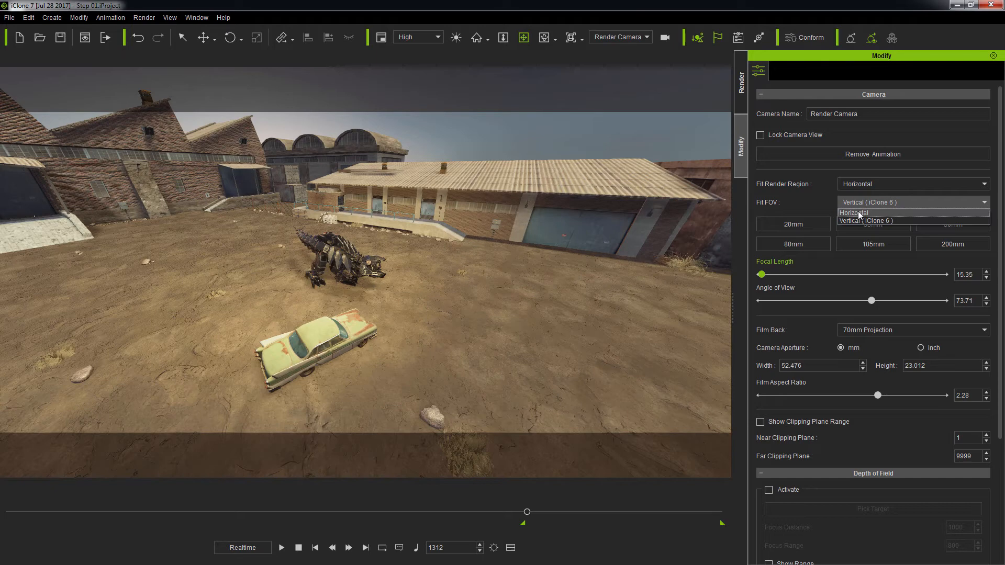
click(867, 220)
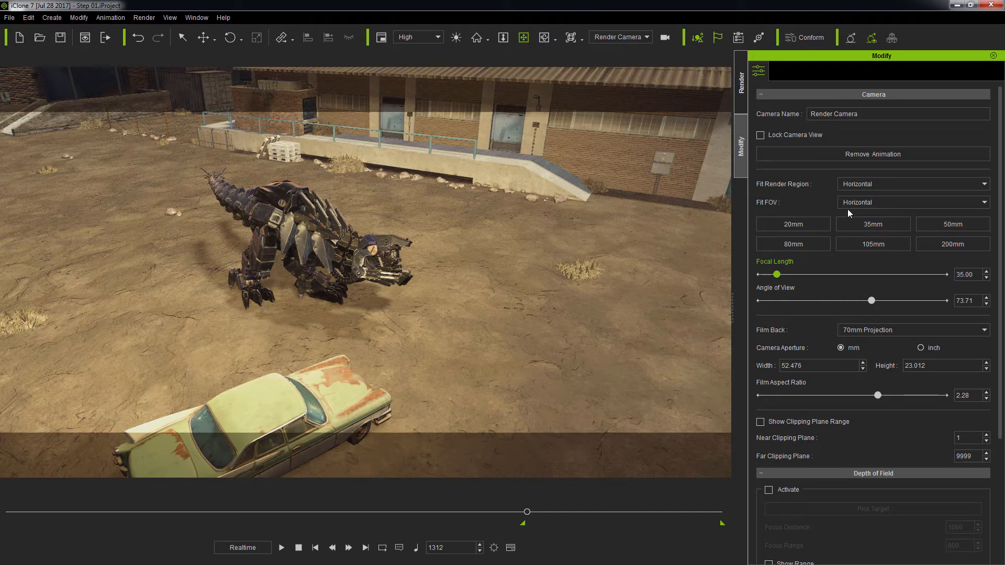
click(791, 223)
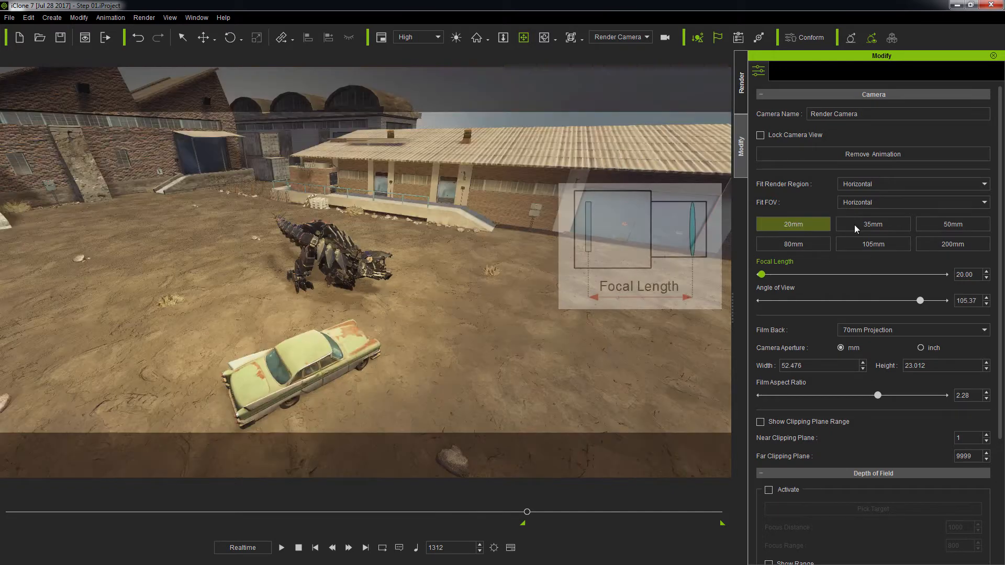
click(872, 225)
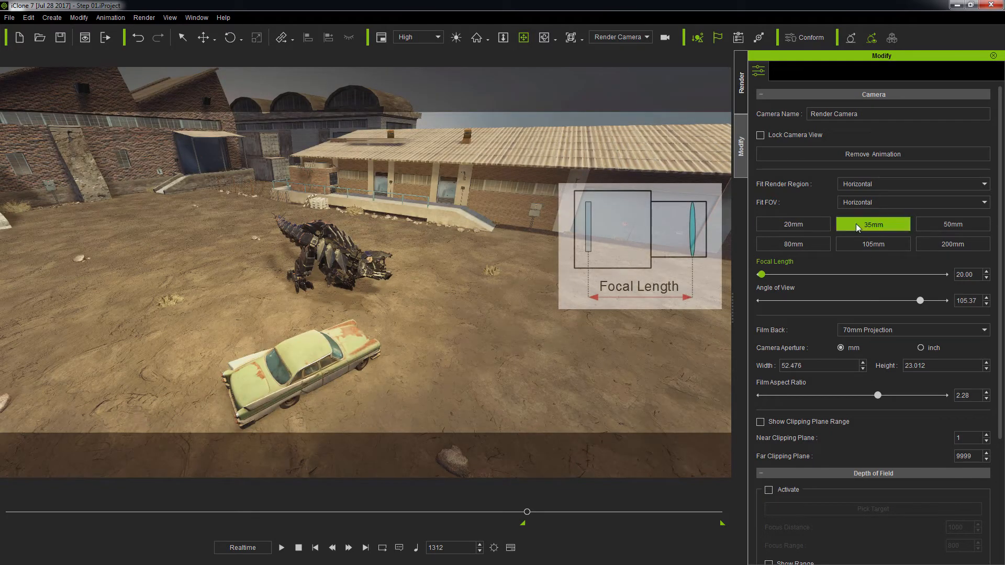
click(952, 225)
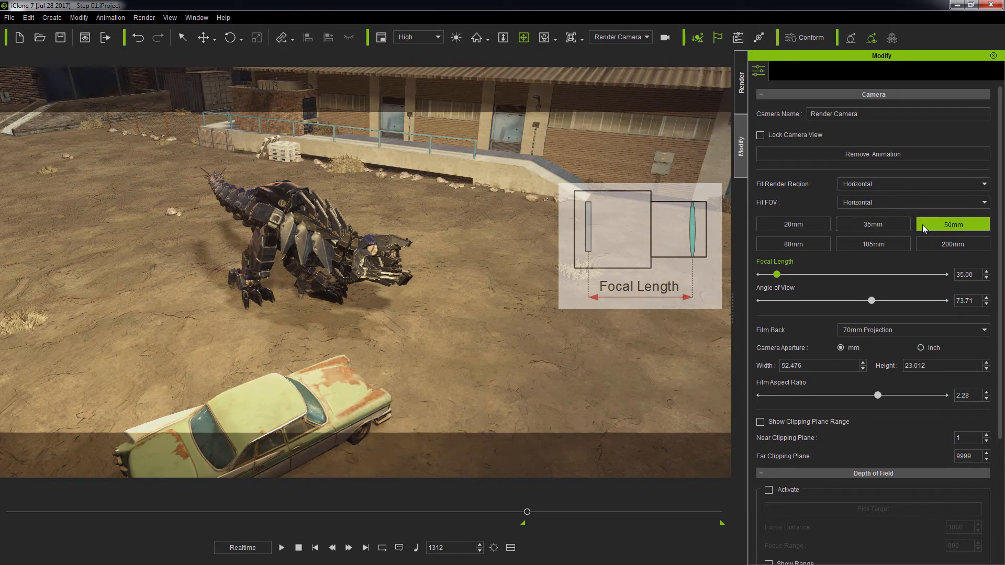
click(791, 243)
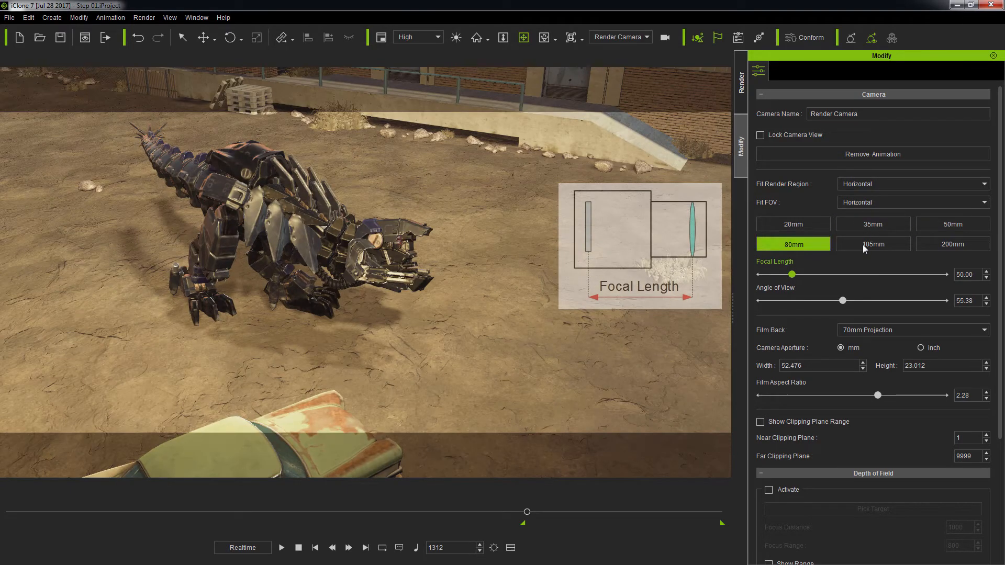
click(873, 243)
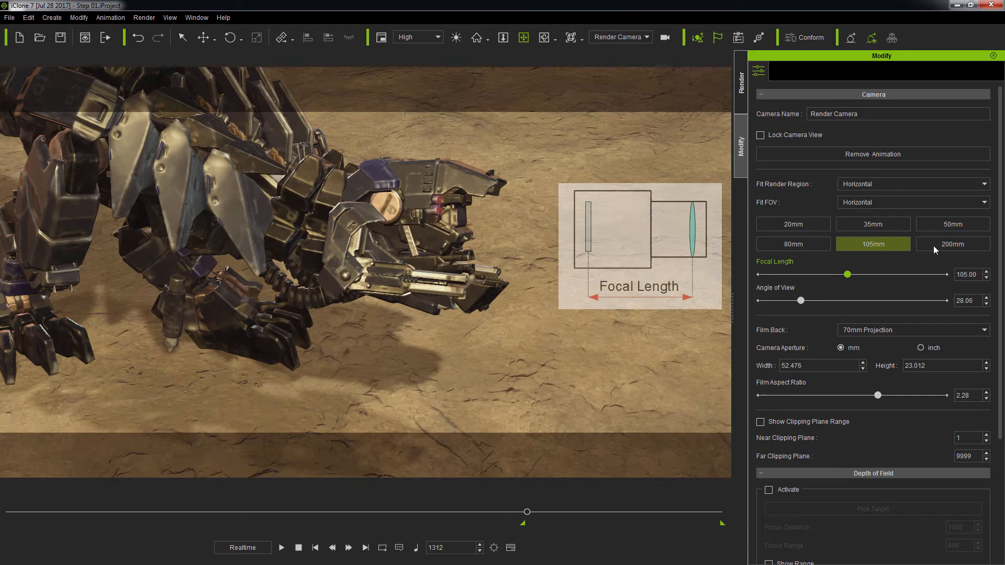
click(952, 243)
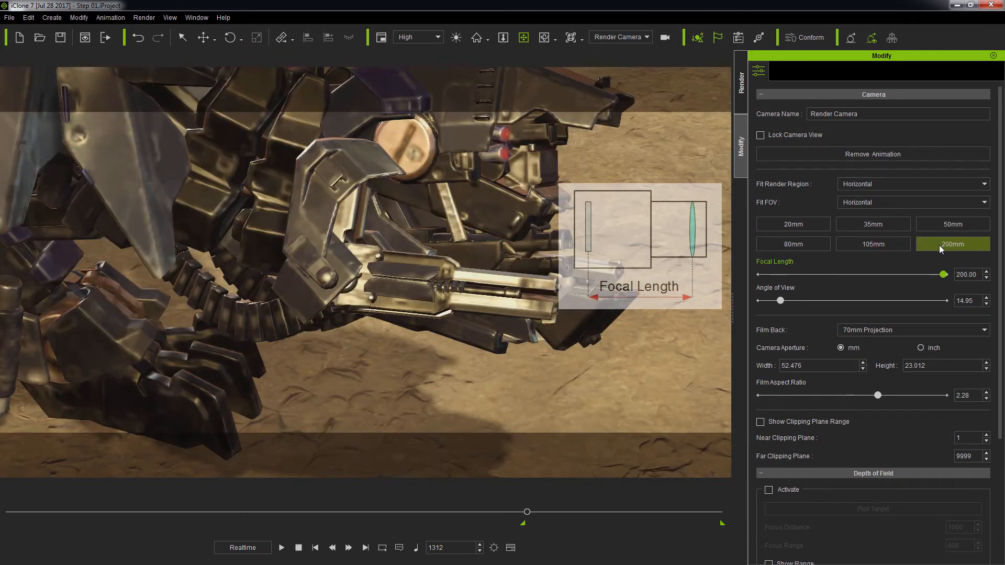
click(872, 244)
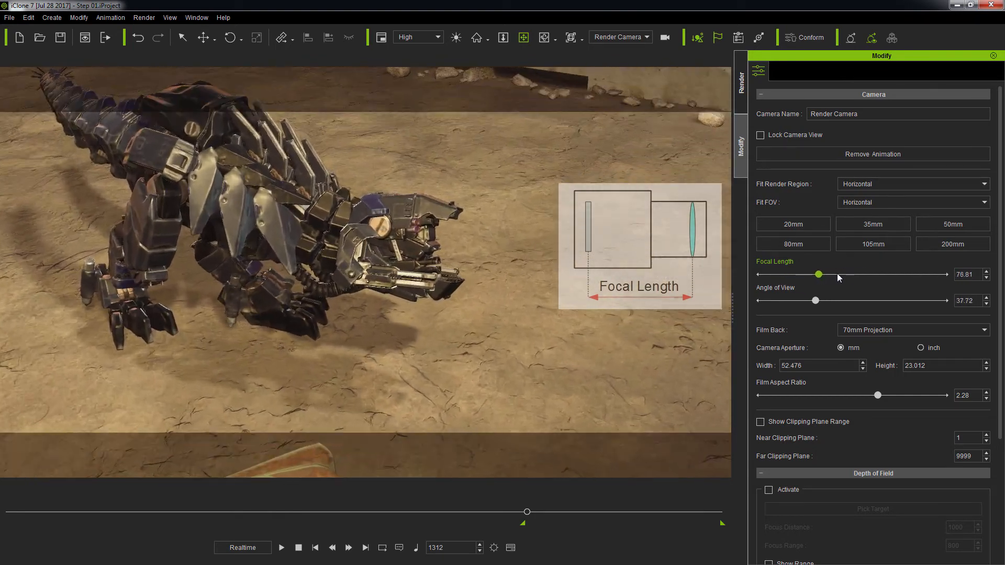
click(872, 223)
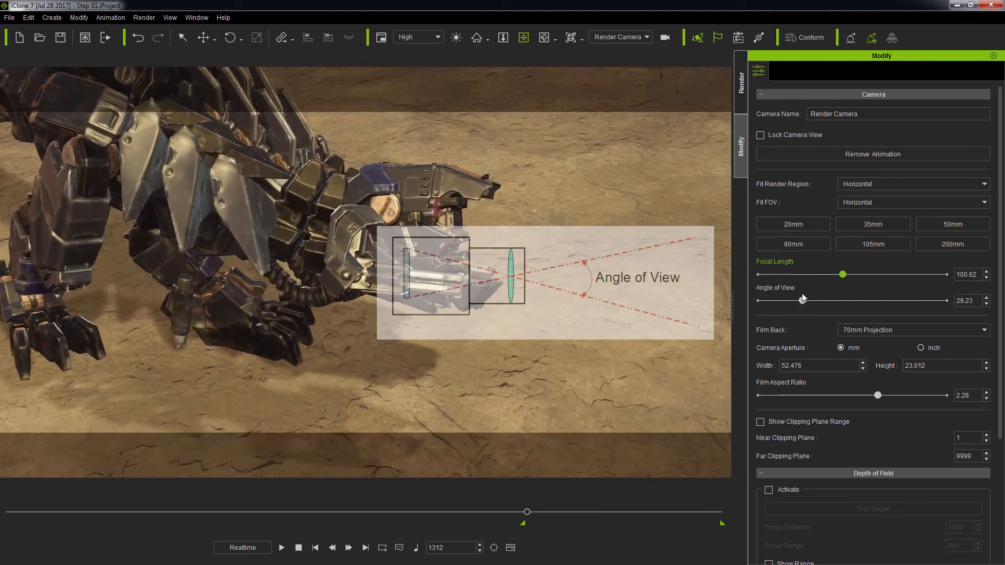
click(872, 225)
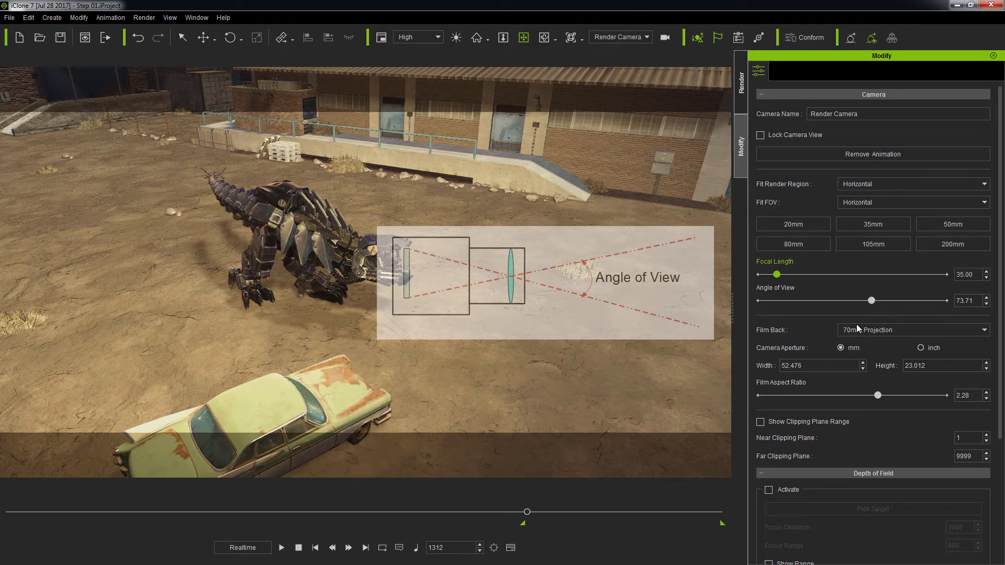
click(910, 329)
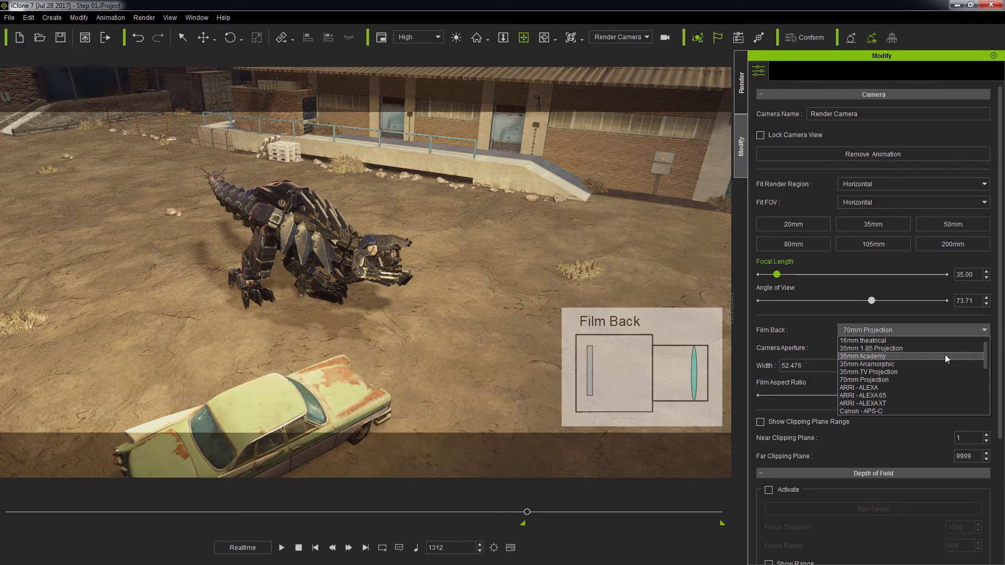
Try the 35mm Academy film back, then settle on 70mm Projection (73.71 angle of view)
click(862, 356)
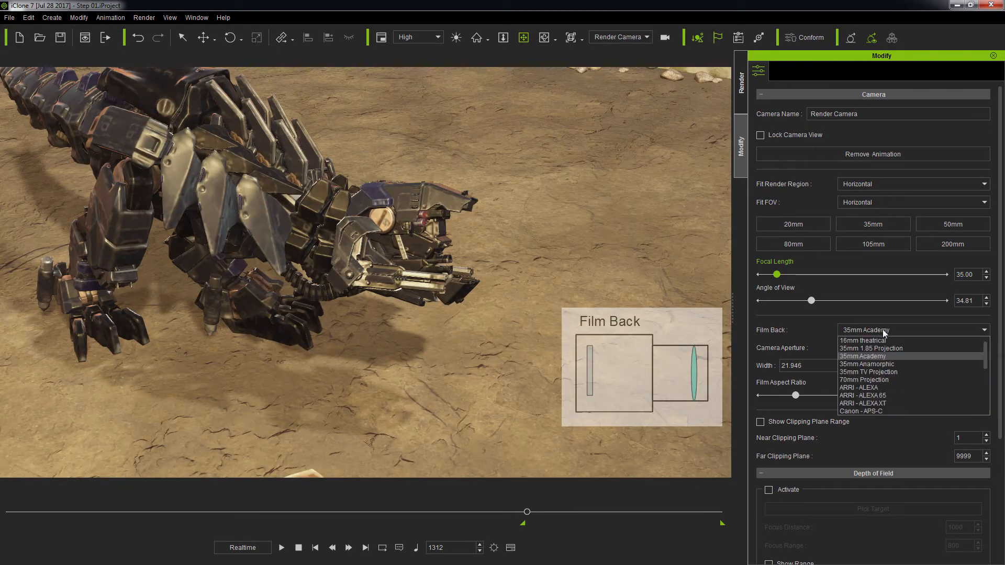
scroll(down, 3)
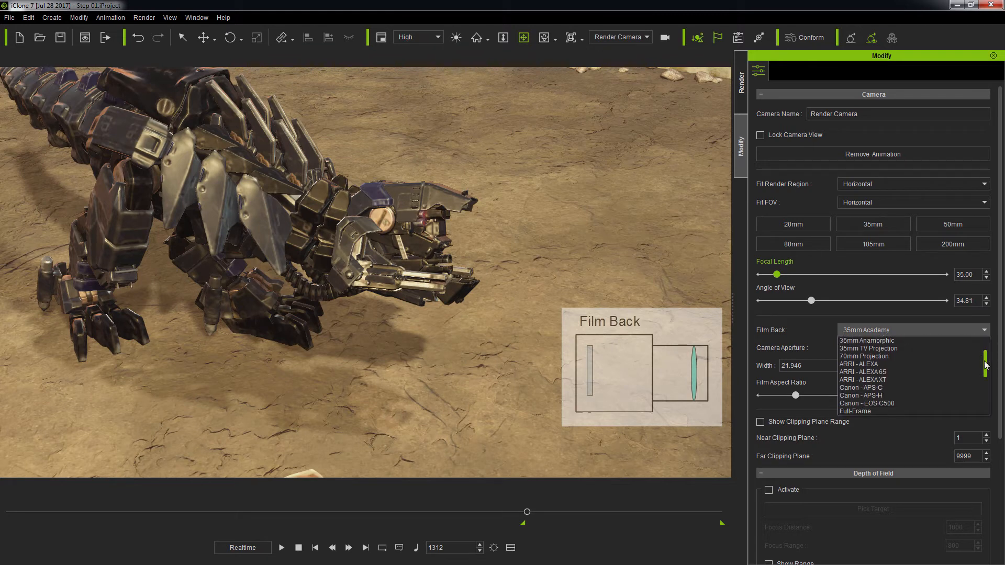
scroll(down, 3)
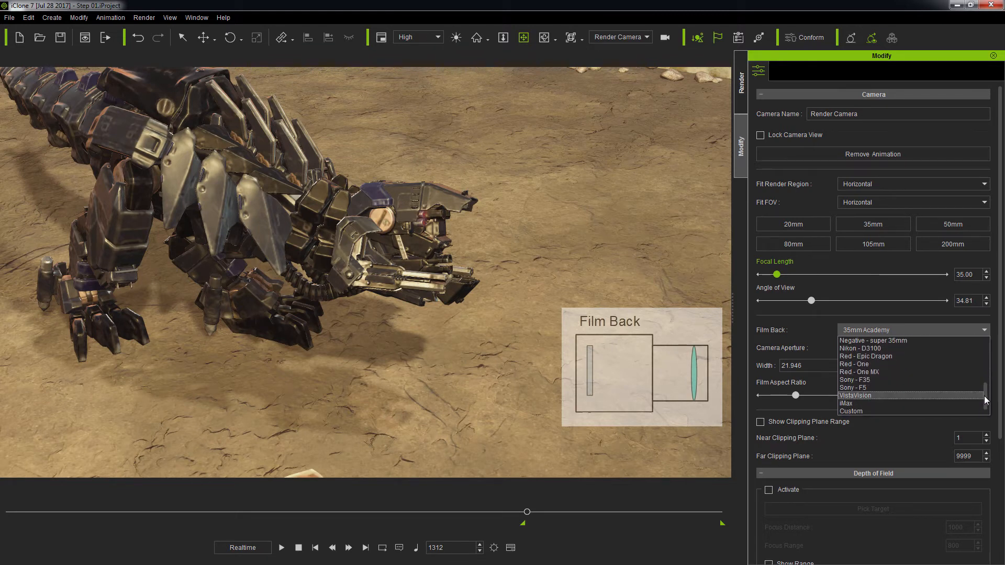
scroll(up, 3)
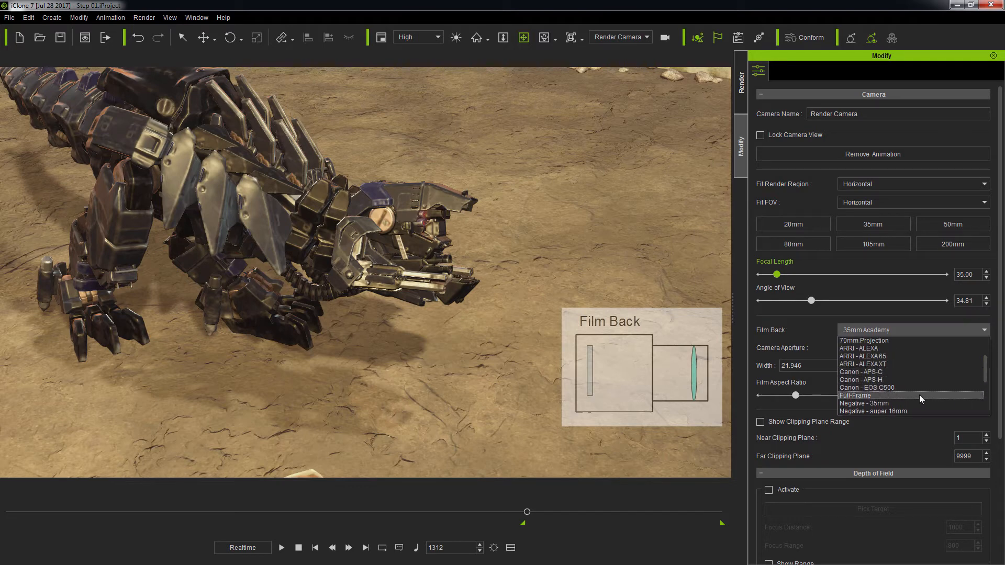
click(864, 341)
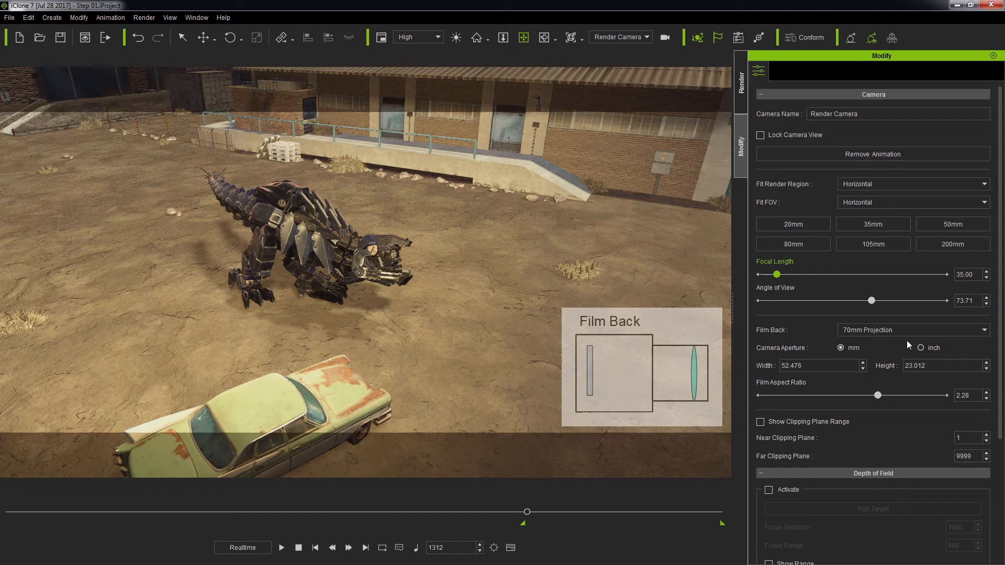
Toggle the aperture units between inches and millimetres and enter a custom width of 1000
click(921, 347)
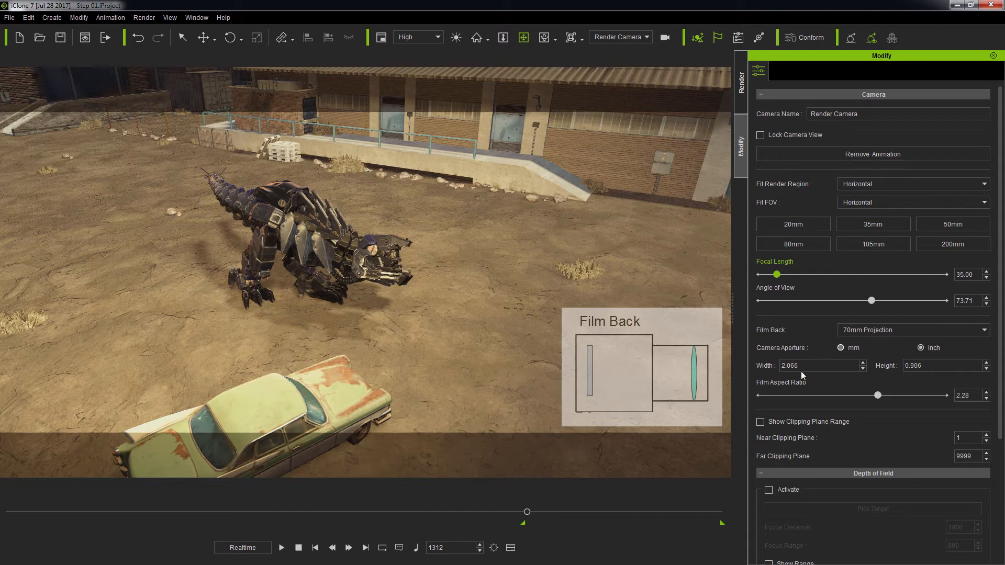
click(836, 348)
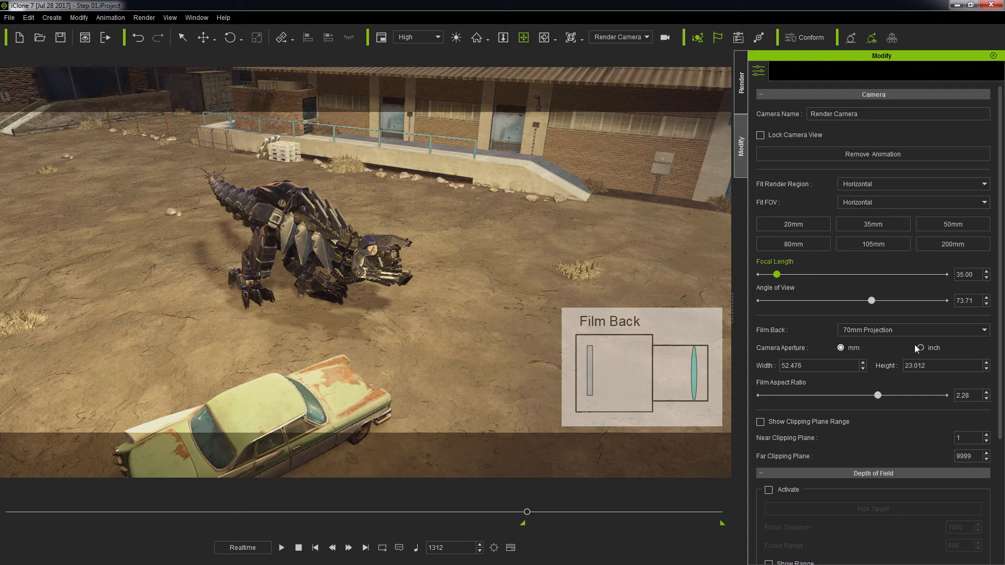
click(921, 347)
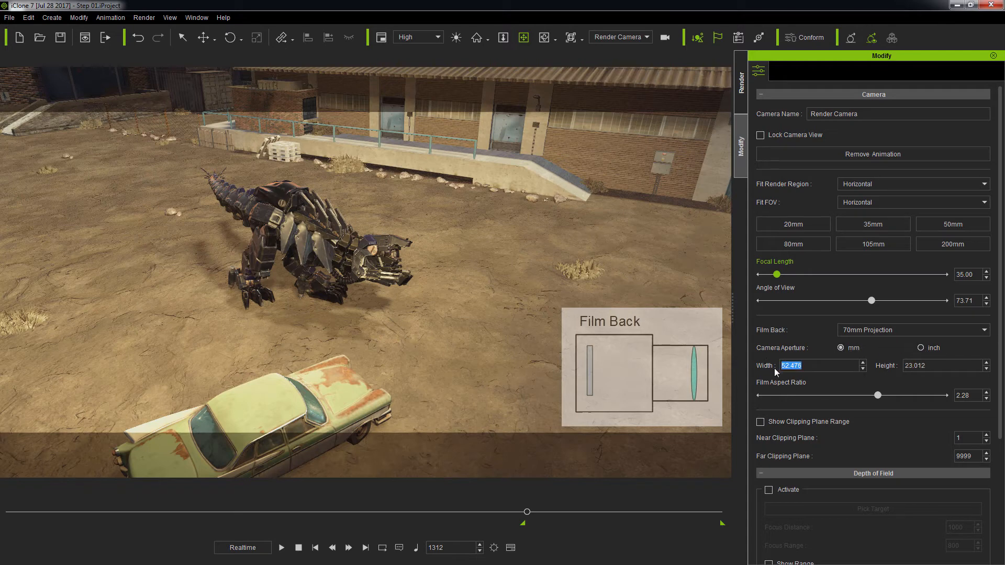
text(1000)
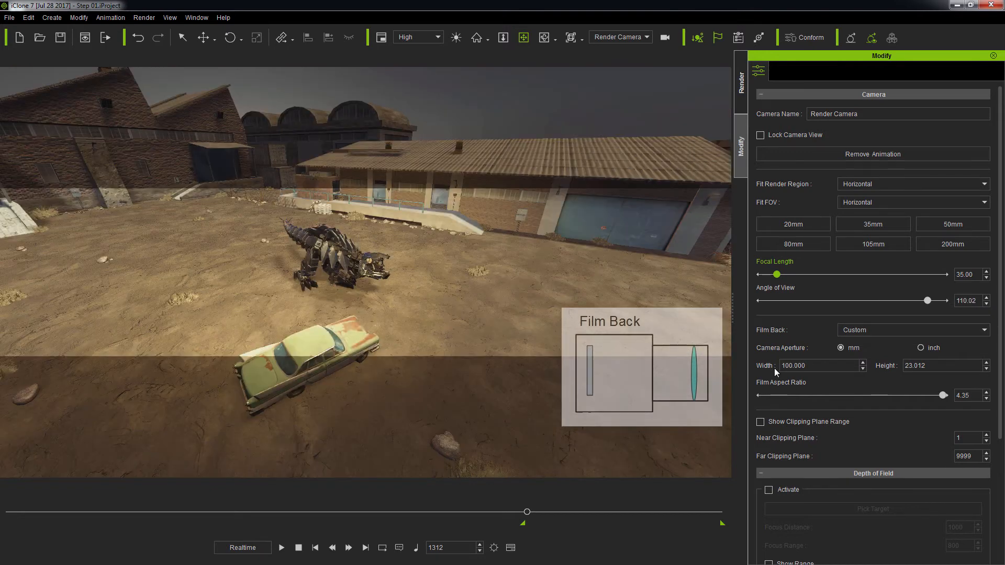
mouse_move(837, 365)
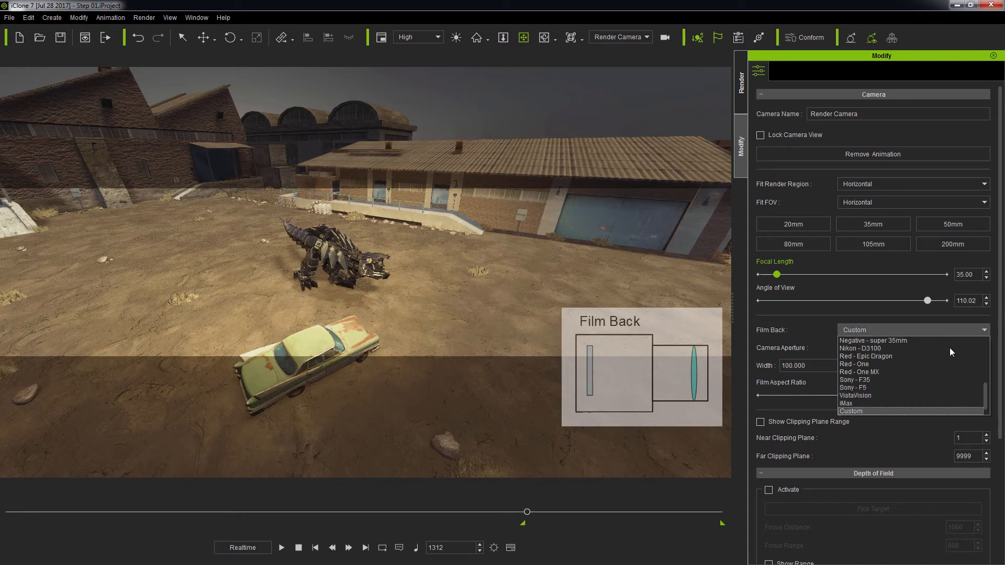
Pick 70mm Projection again from the Film Back presets
scroll(up, 3)
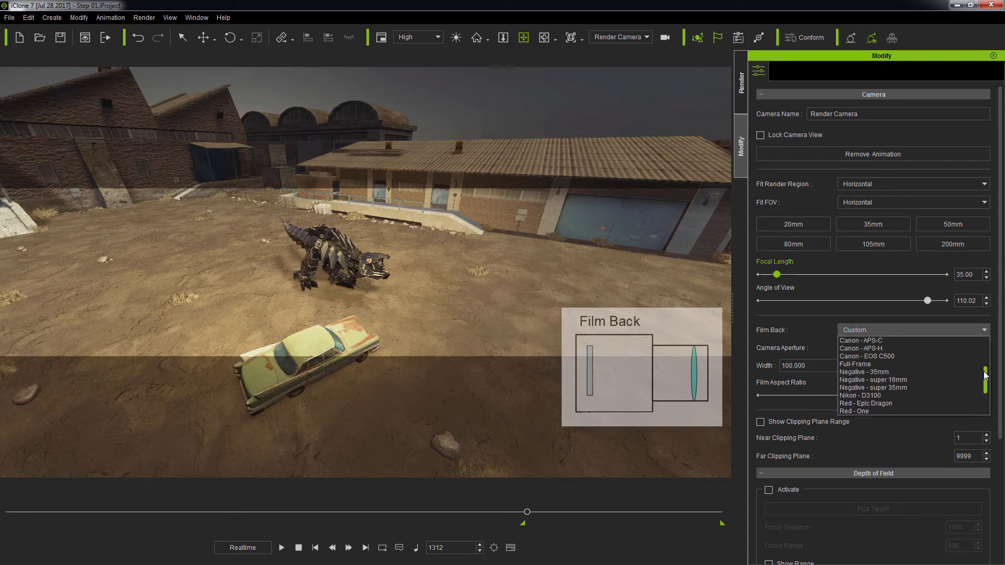
scroll(up, 3)
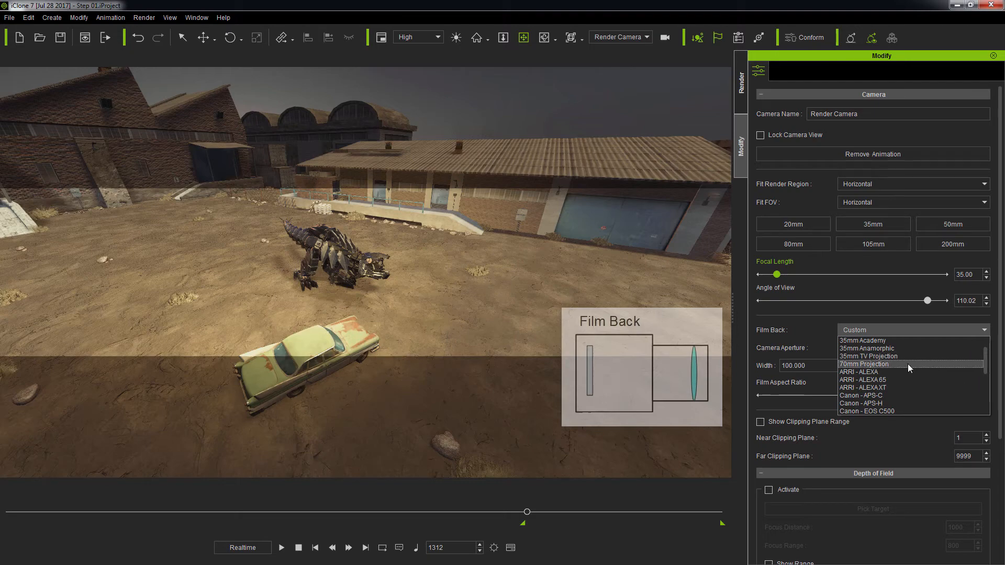
click(864, 364)
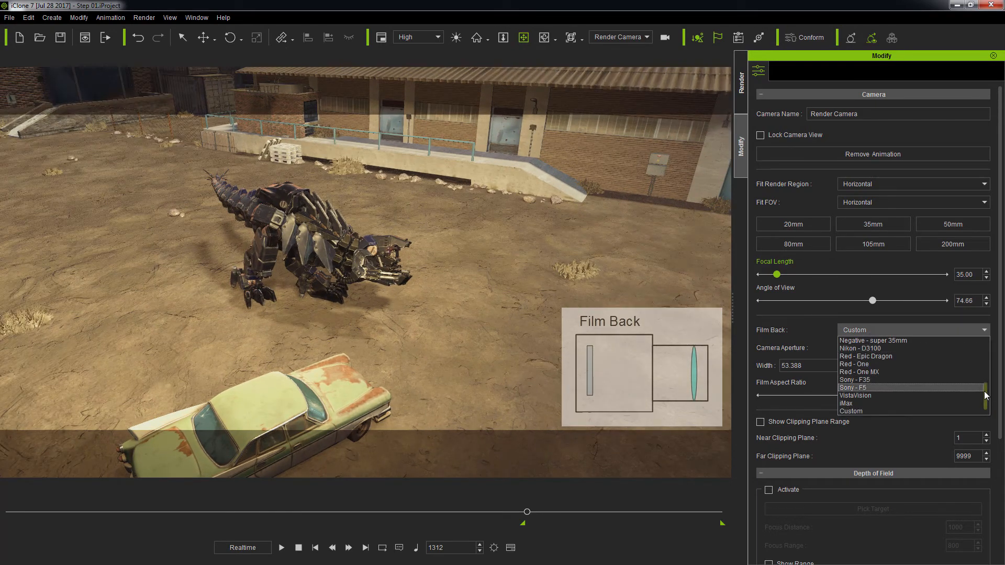
Restore the 70mm Projection film back (52.476 mm width, 73.71 angle of view)
scroll(up, 3)
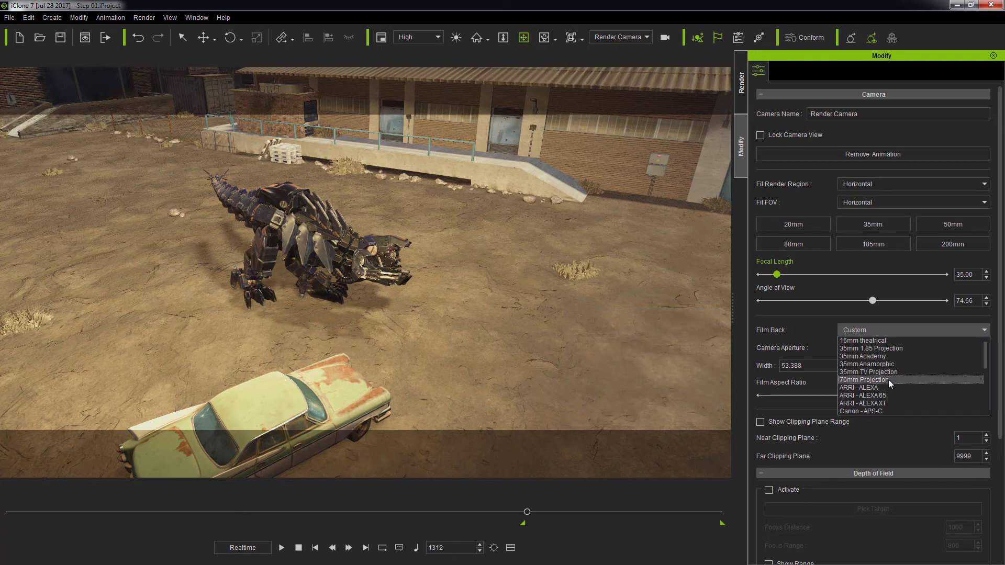
click(864, 379)
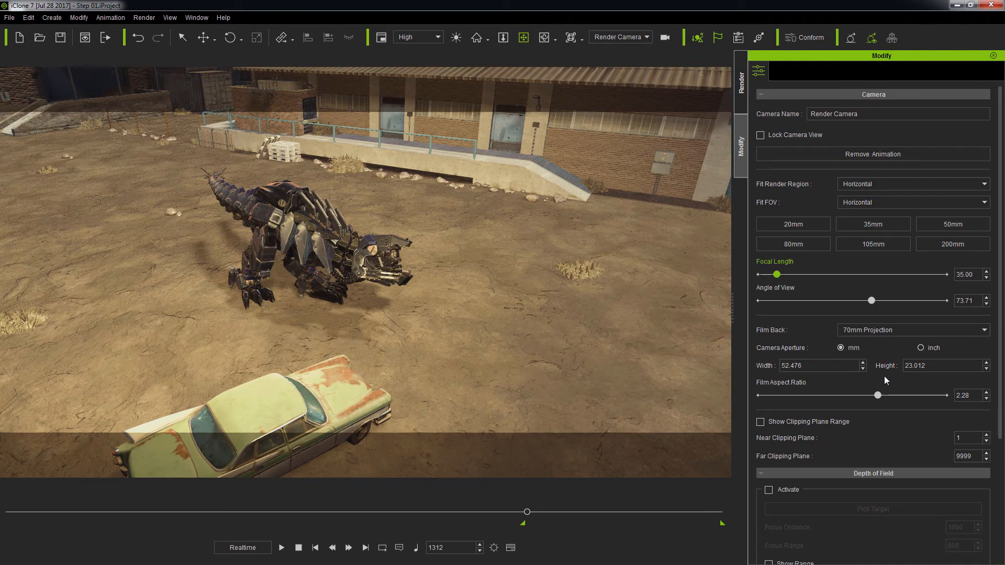
click(196, 17)
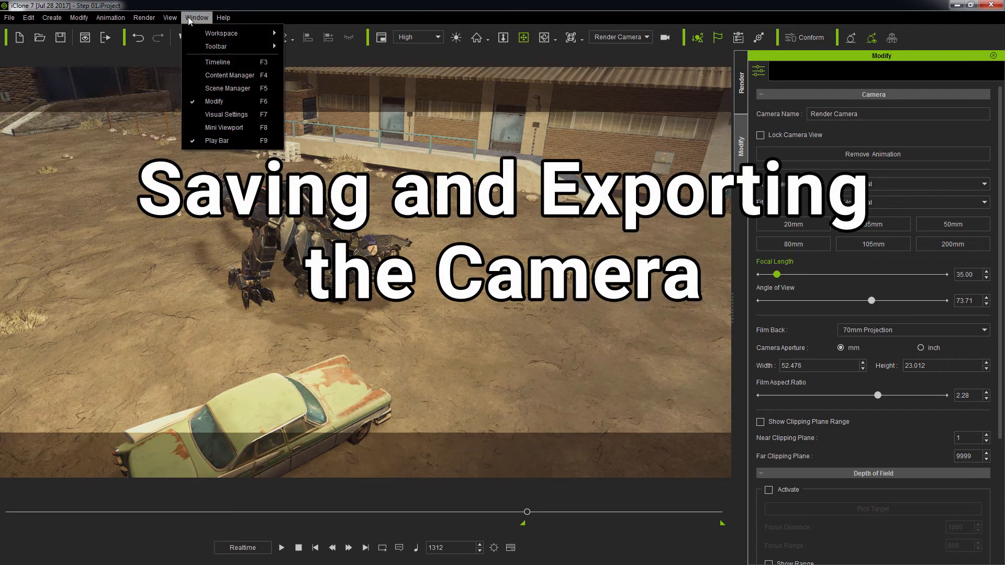
Add the Render Camera to the Content Manager's Custom Camera library as a template
click(228, 88)
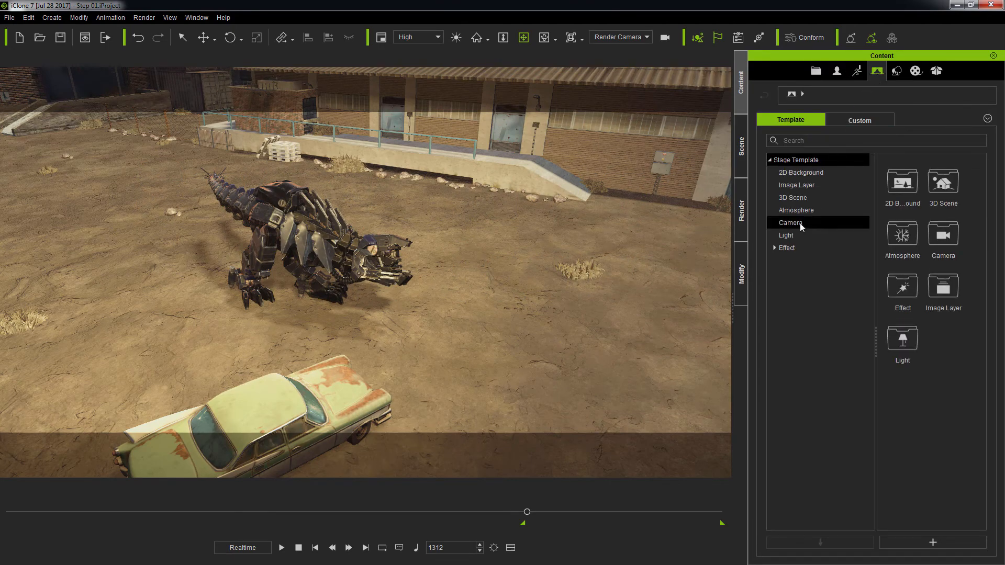
click(858, 120)
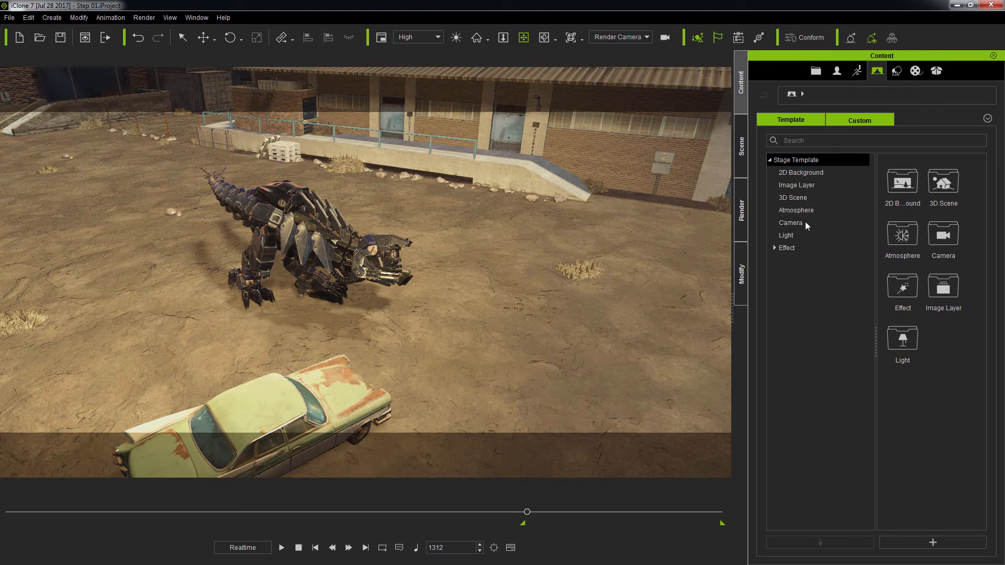
click(858, 119)
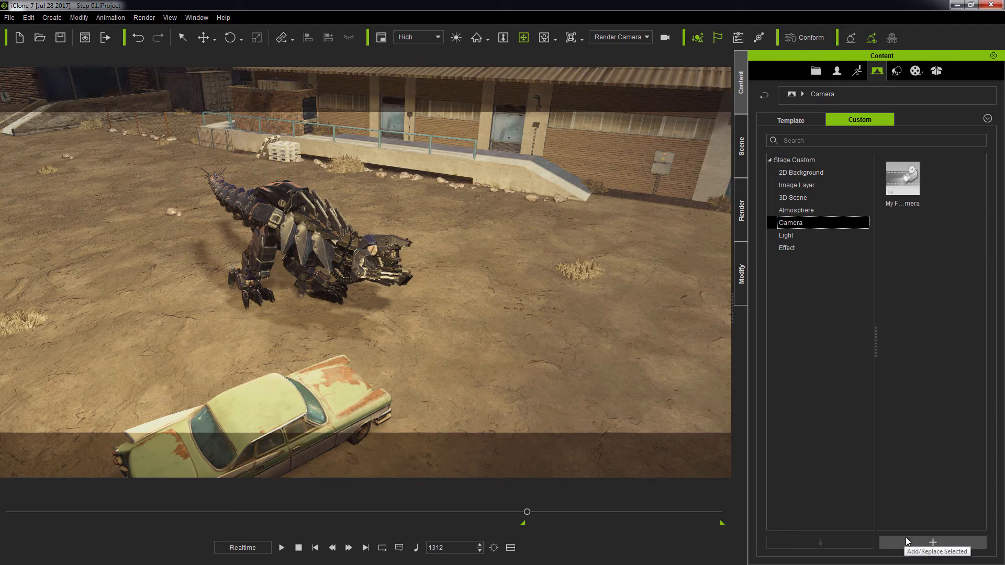
click(933, 542)
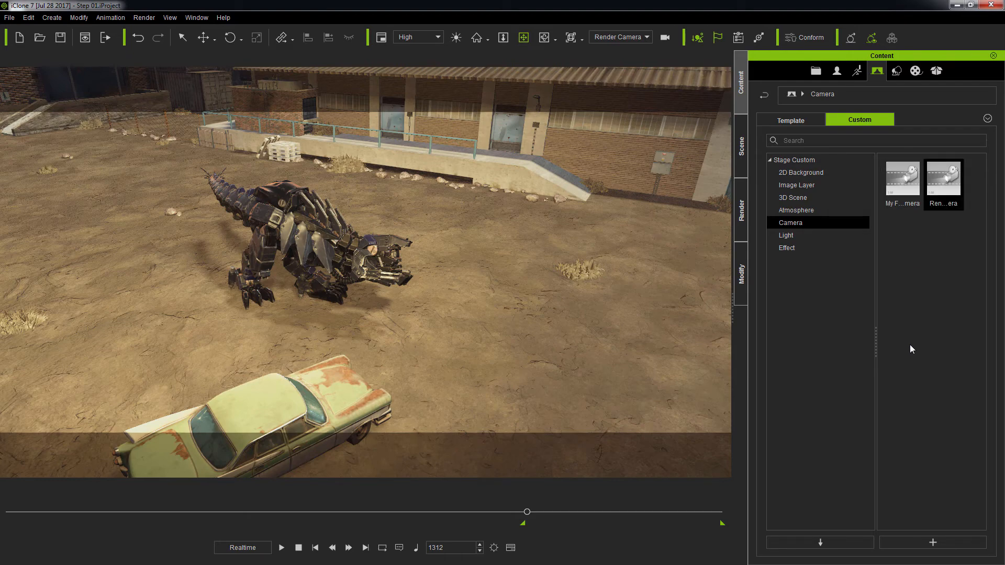
mouse_move(875, 301)
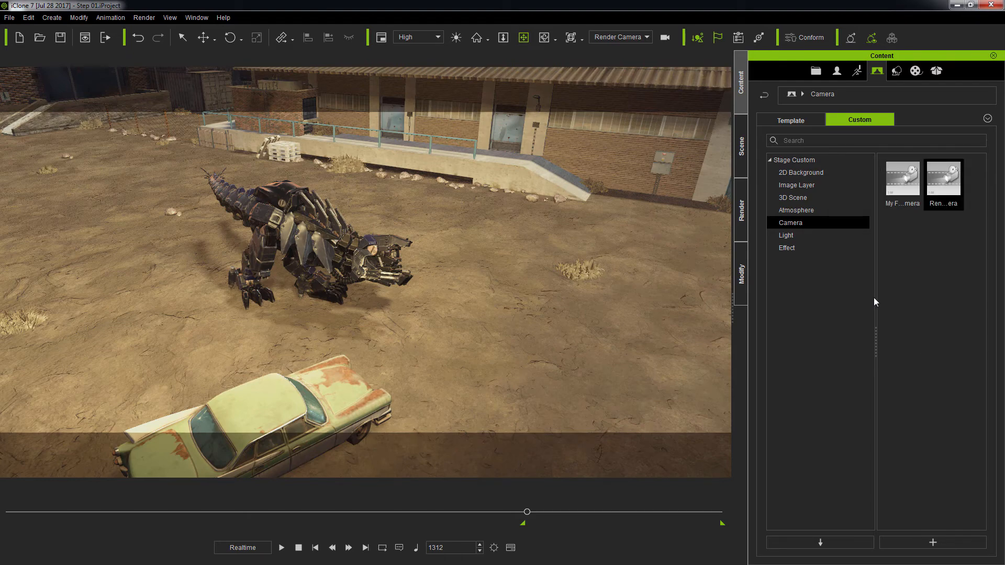
click(741, 147)
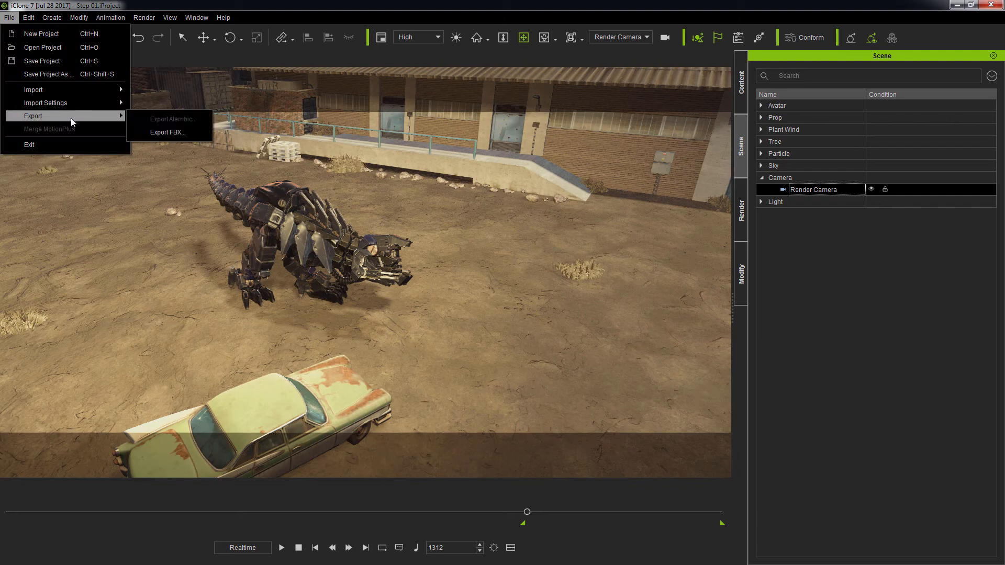
Export the scene as FBX using the Maya target tool preset
click(168, 132)
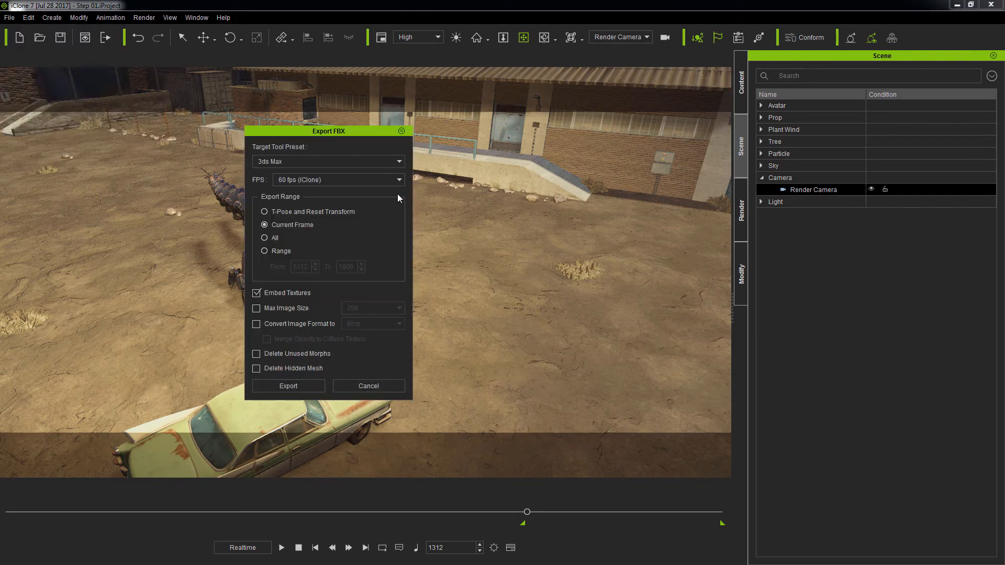
click(328, 161)
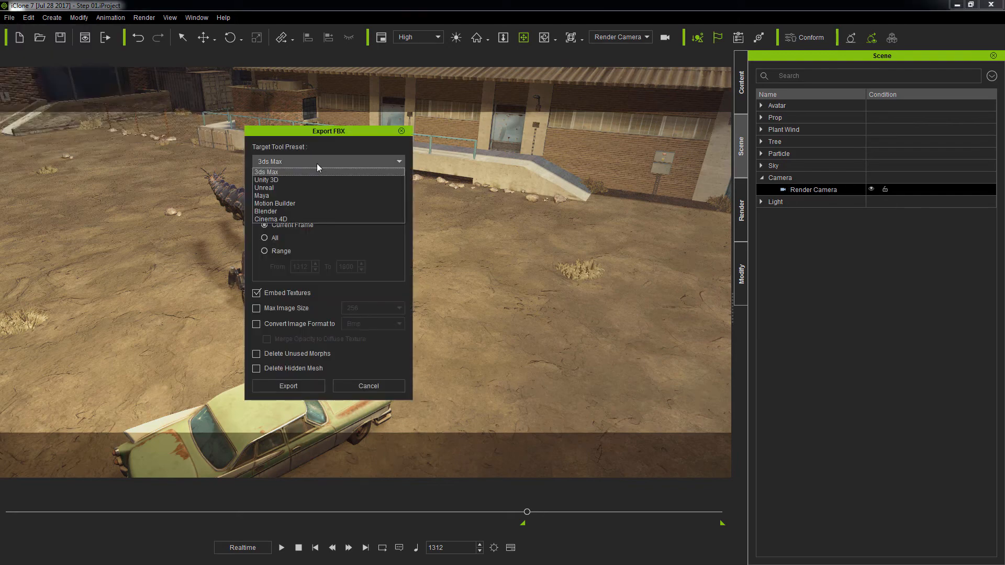
click(263, 188)
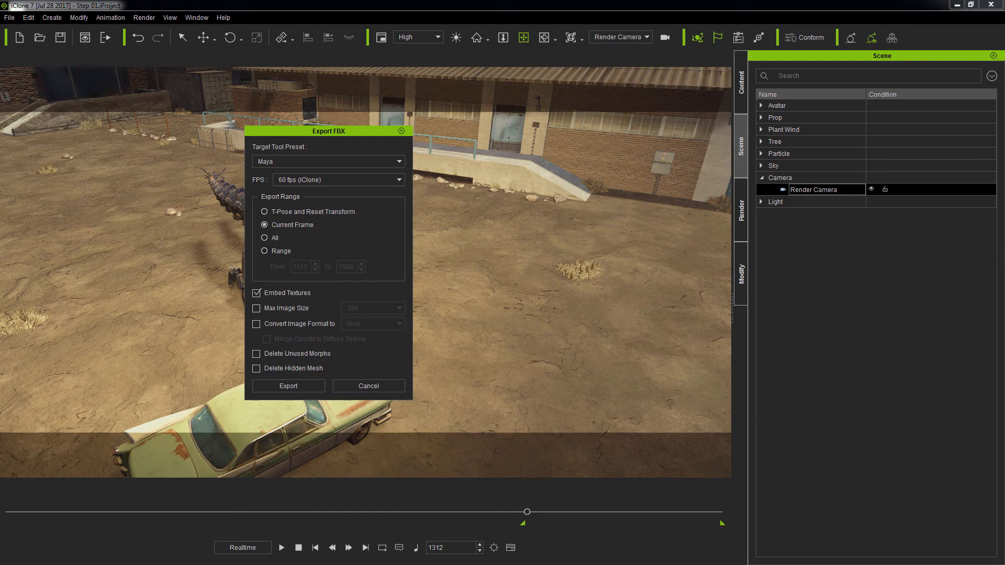
click(368, 386)
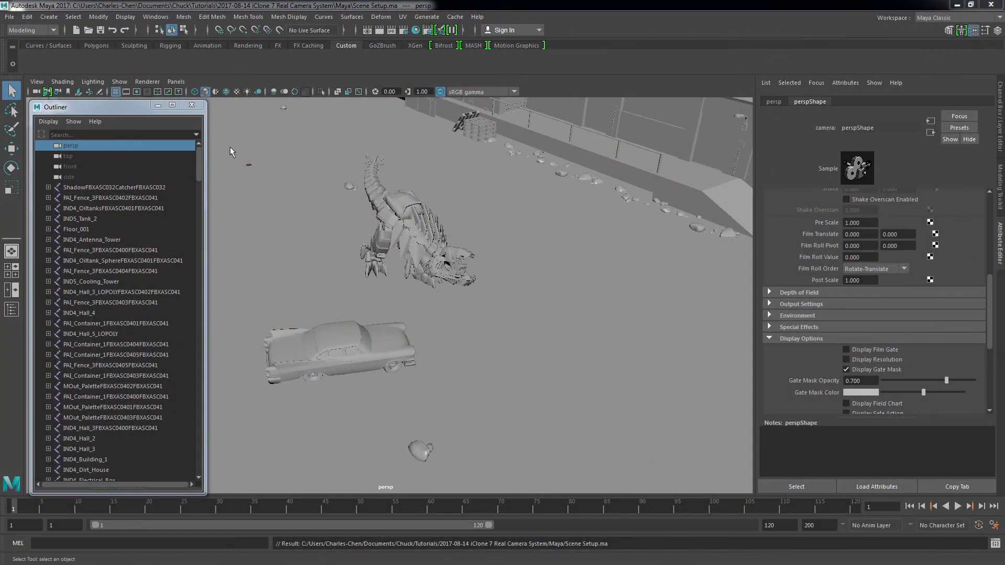
Import Test Camera.fbx into Maya, select RenderFBXASC032Camera, and close the Outliner
click(9, 17)
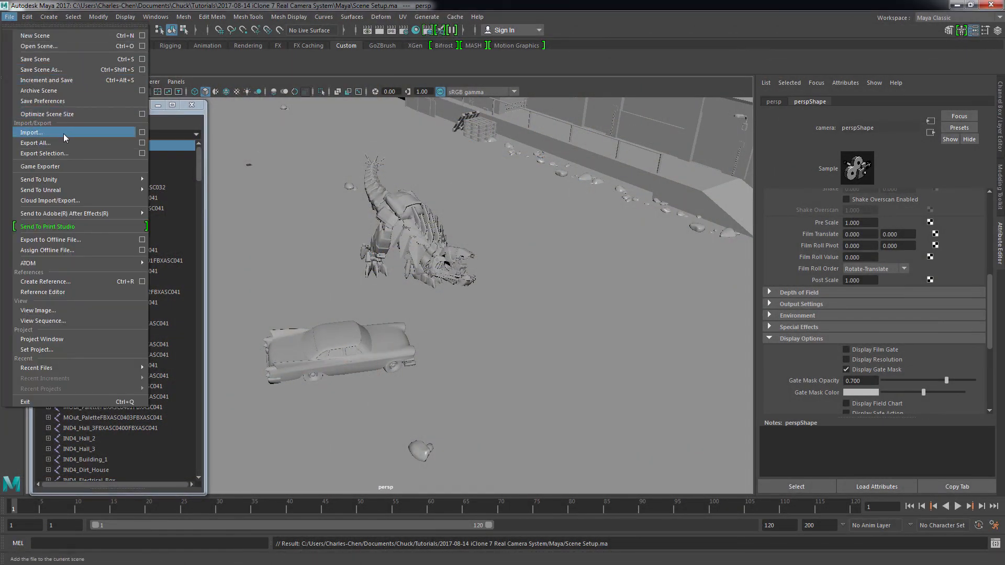
click(31, 132)
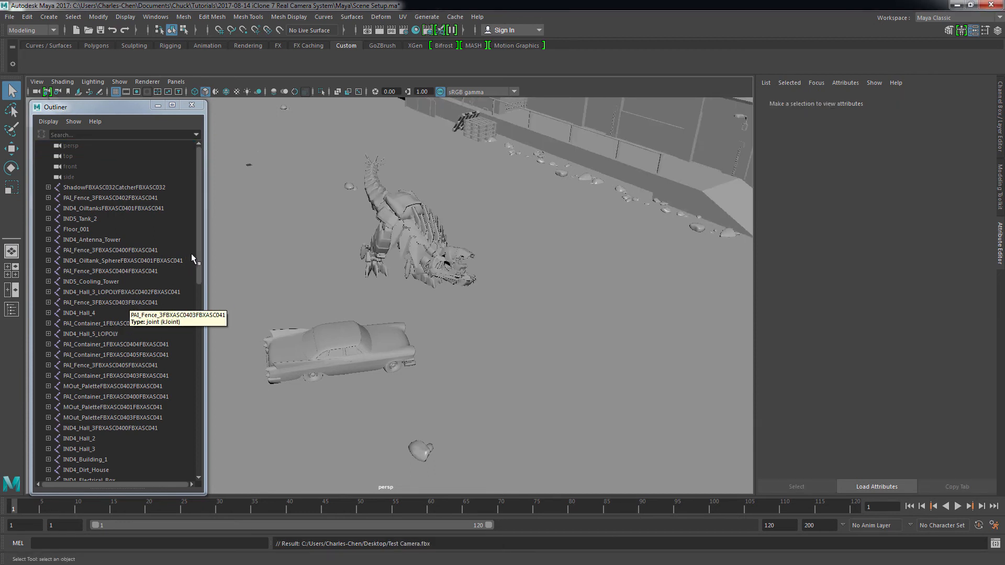
scroll(down, 3)
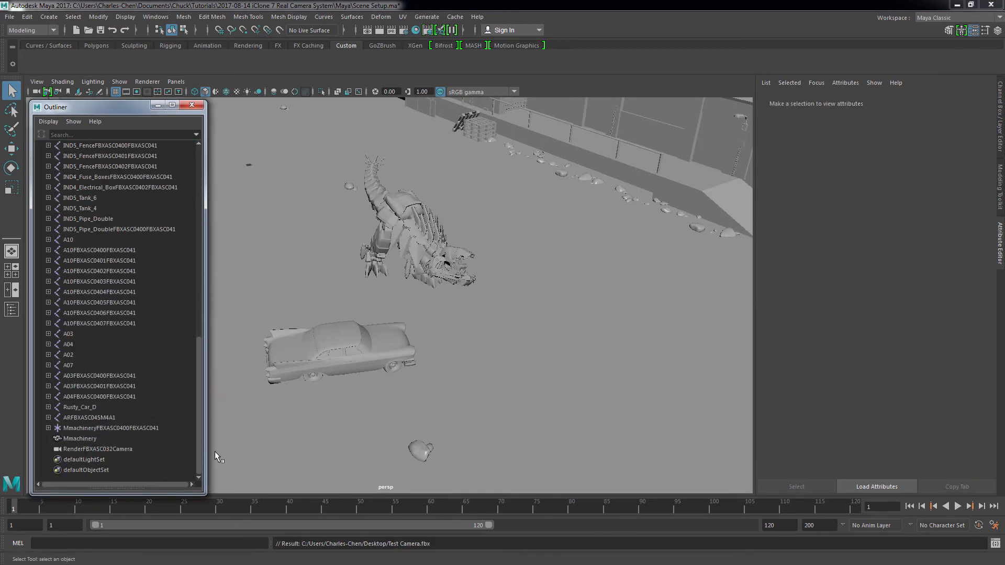
click(98, 448)
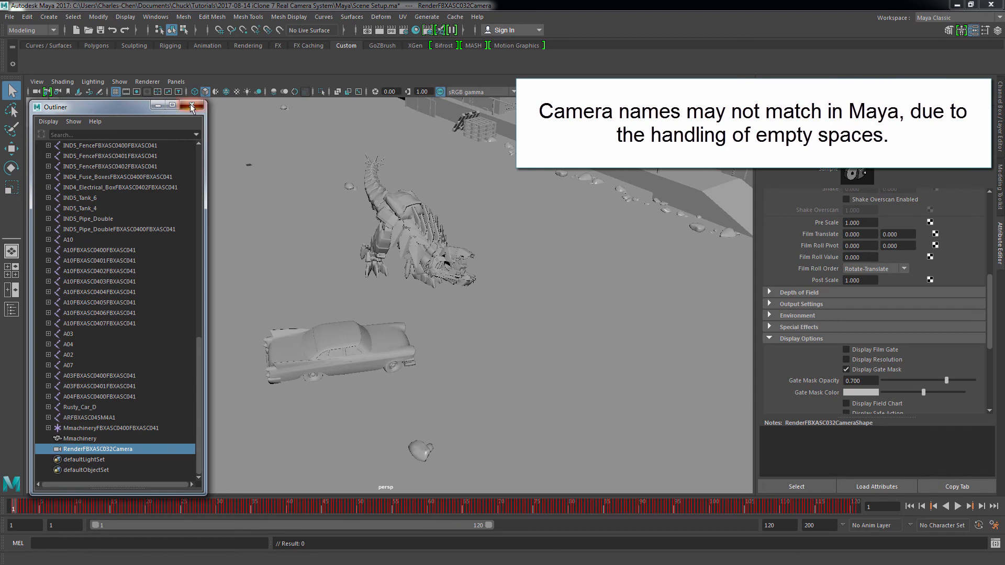
click(175, 82)
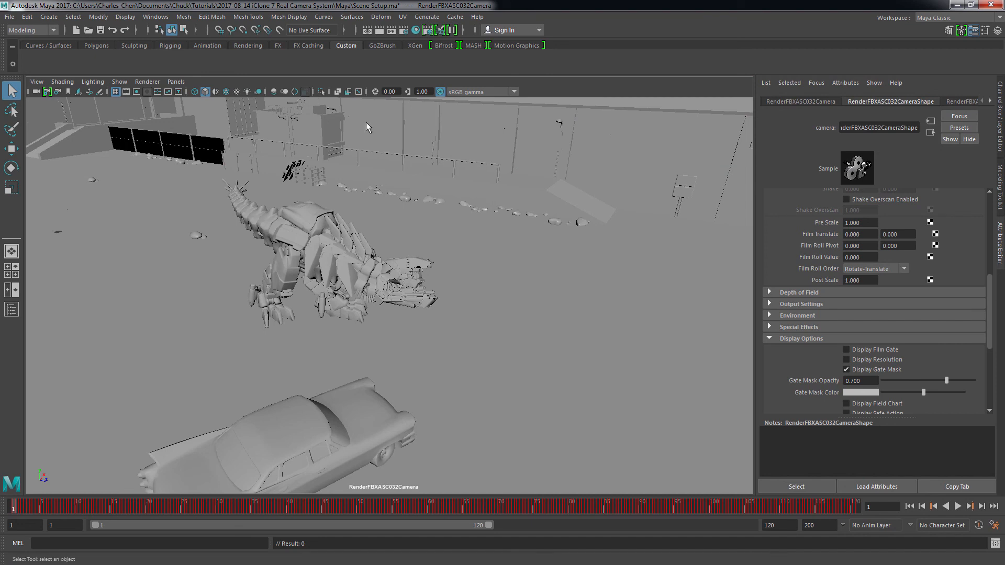
Tick Display Film Gate in RenderFBXASC032Camera's Attribute Editor display options
click(845, 360)
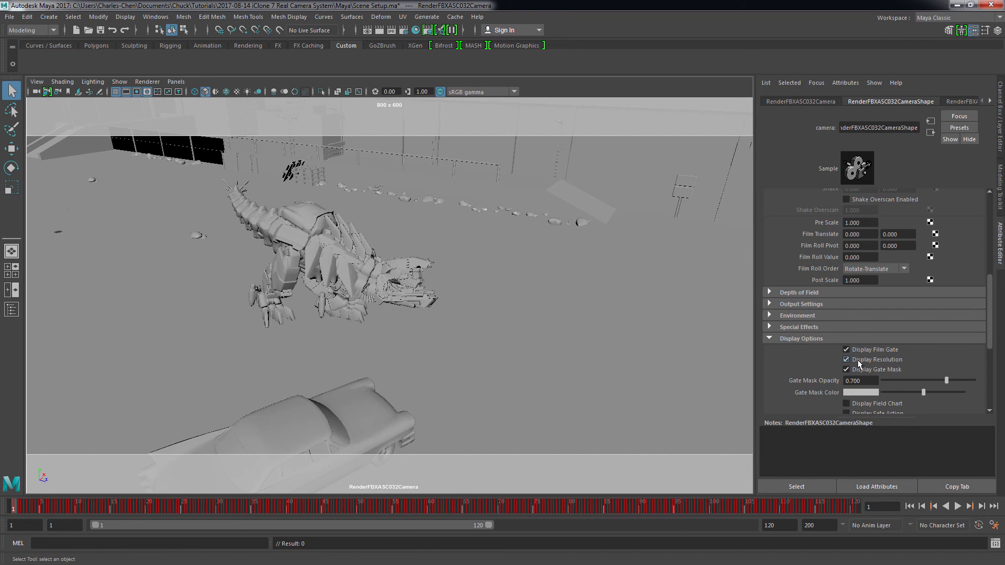
mouse_move(707, 319)
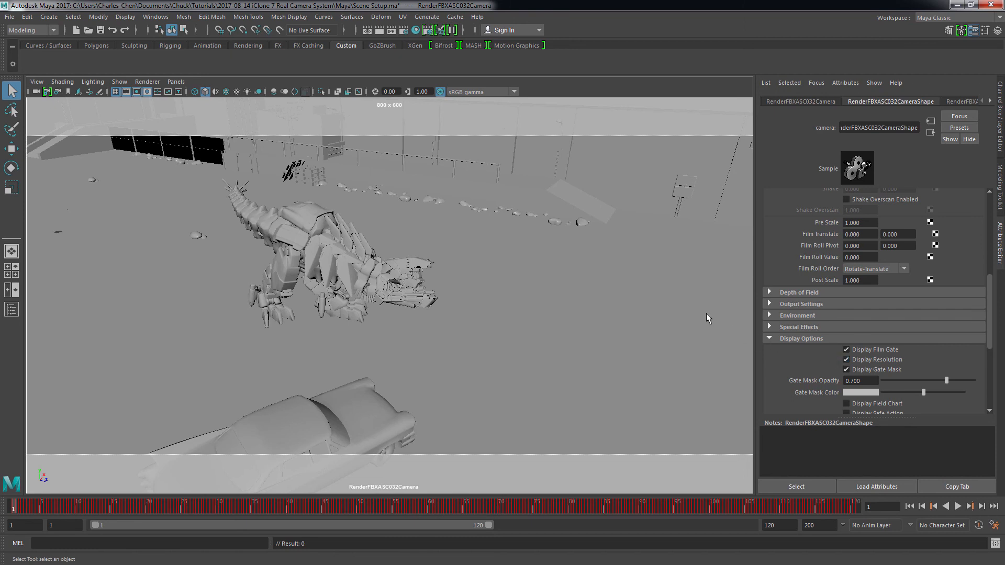